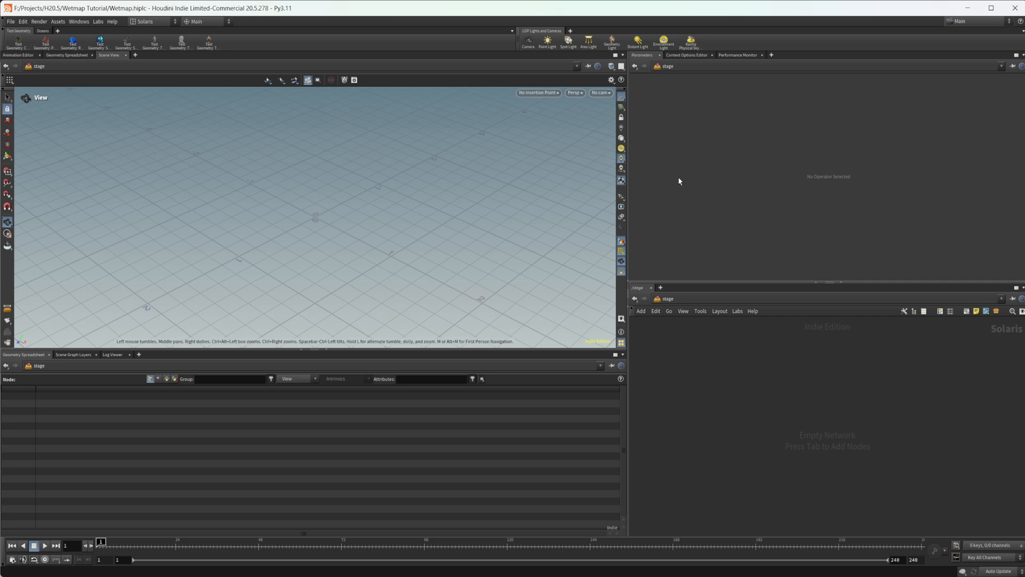
{"action": "mouse_move", "coordinate": [683, 195]}
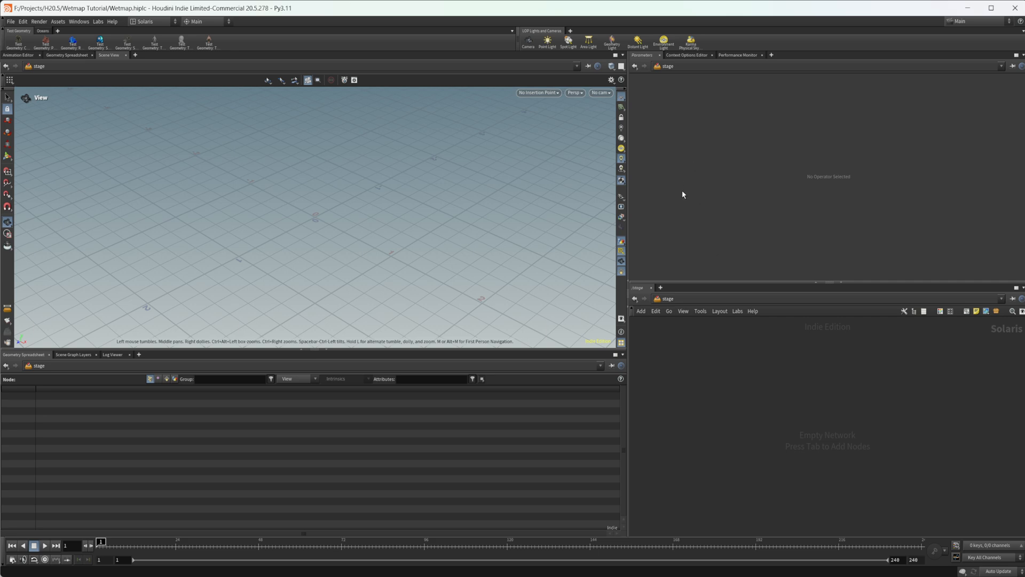
{"action": "mouse_move", "coordinate": [685, 228]}
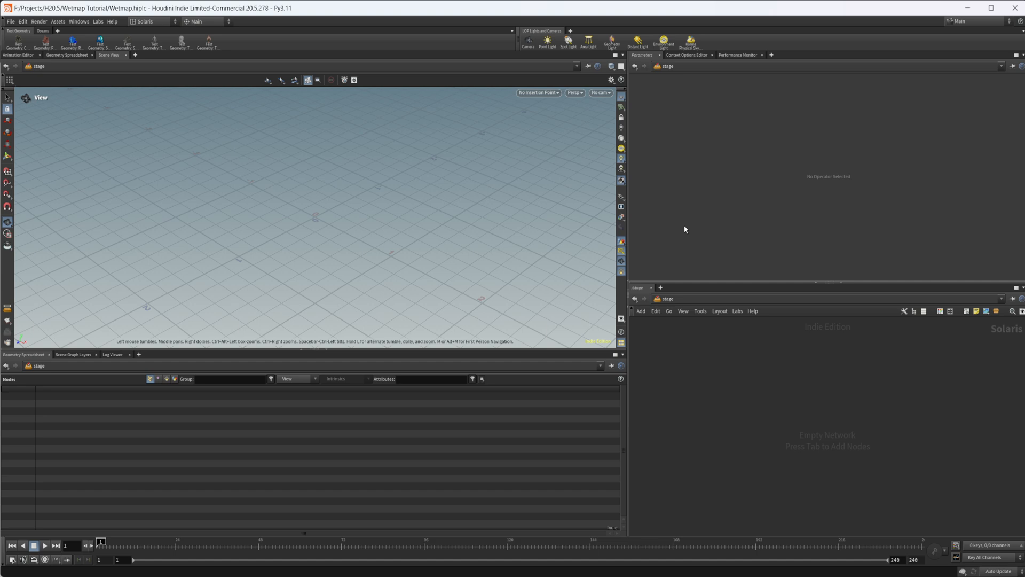
{"action": "mouse_move", "coordinate": [706, 227]}
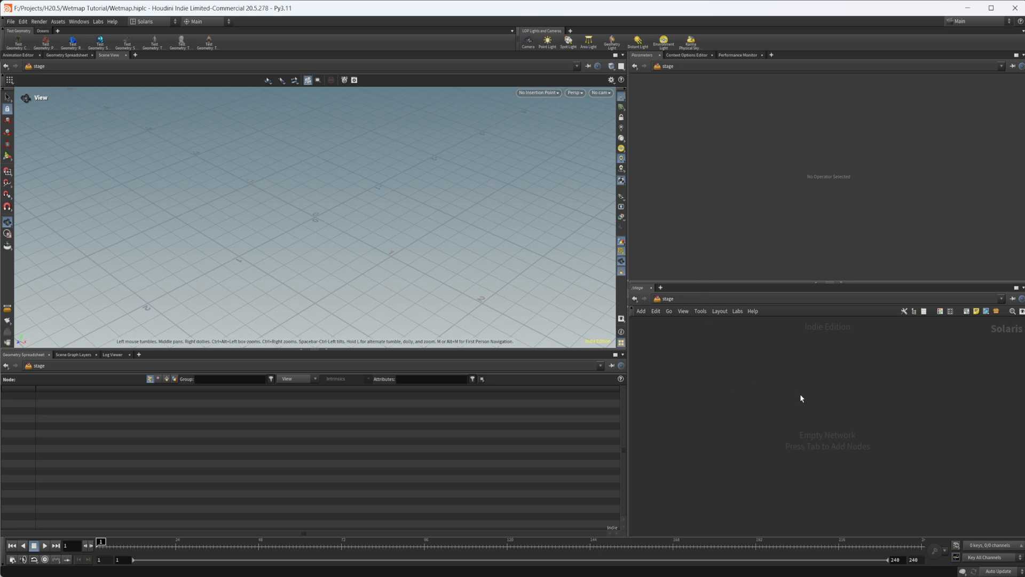
{"action": "mouse_move", "coordinate": [720, 385]}
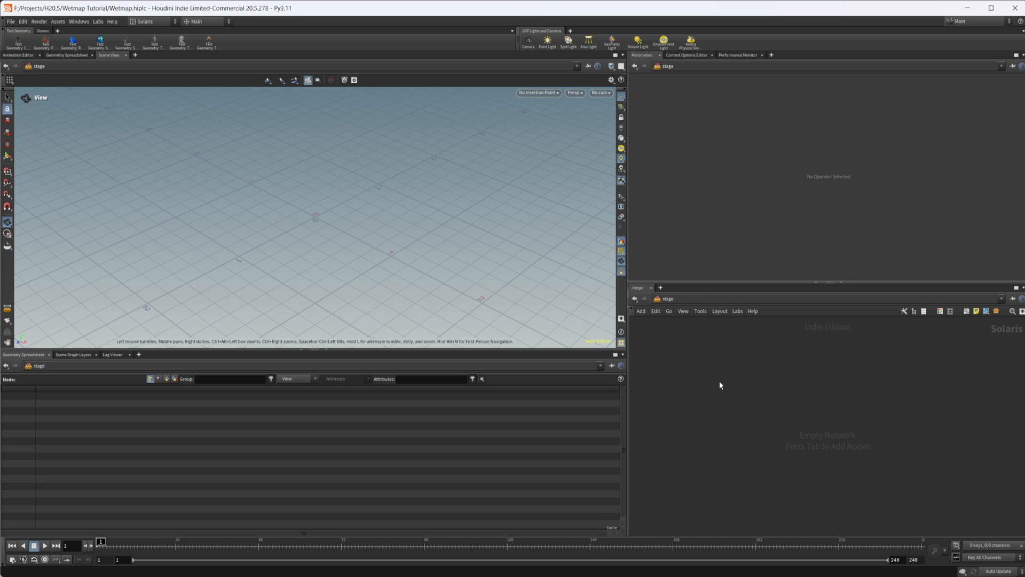
{"action": "mouse_move", "coordinate": [723, 386]}
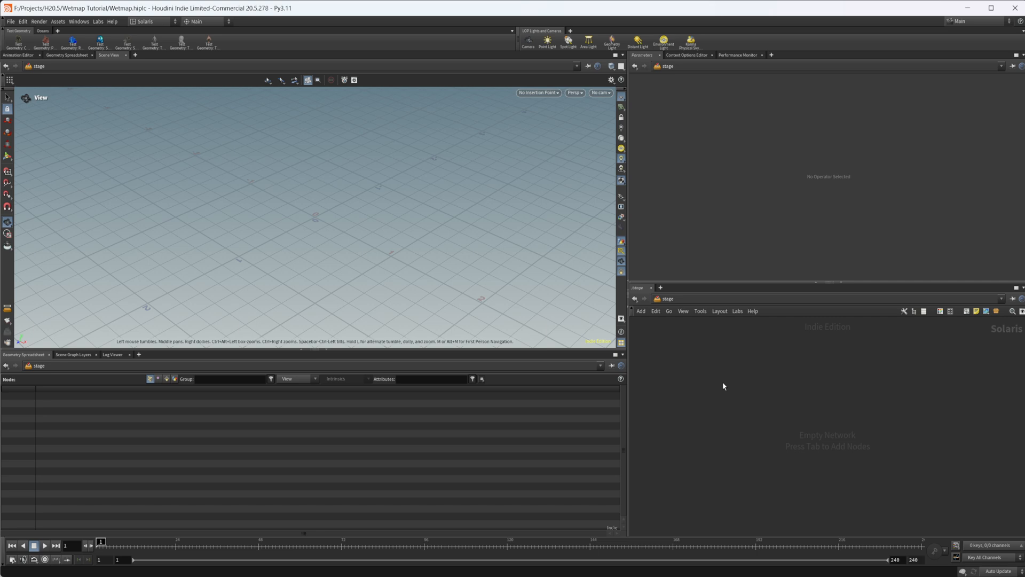
Place a COP Network (copnet1) on the stage, dive in, and add a SOP Import.
{"action": "key", "text": "Tab"}
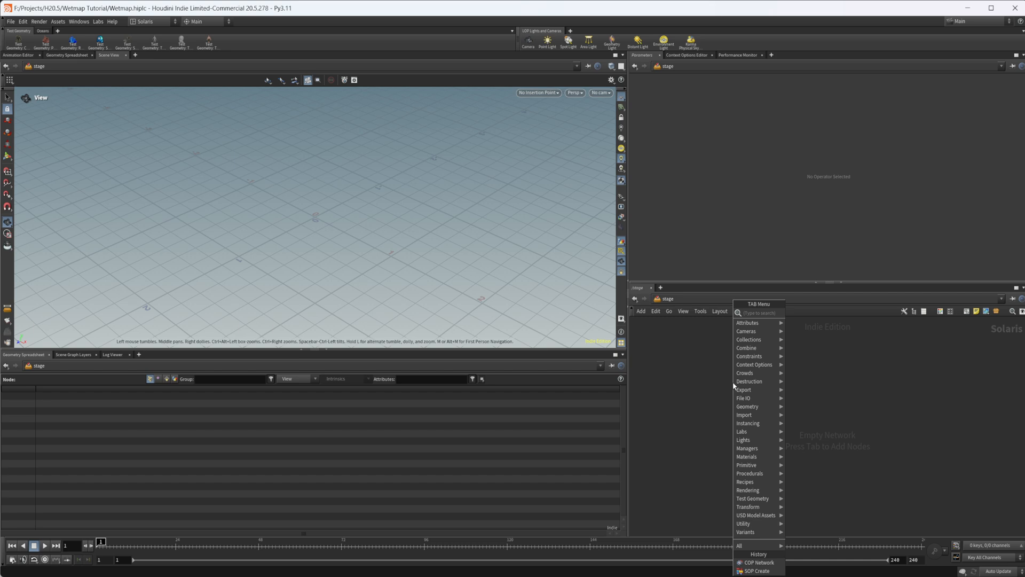
{"action": "mouse_move", "coordinate": [726, 385]}
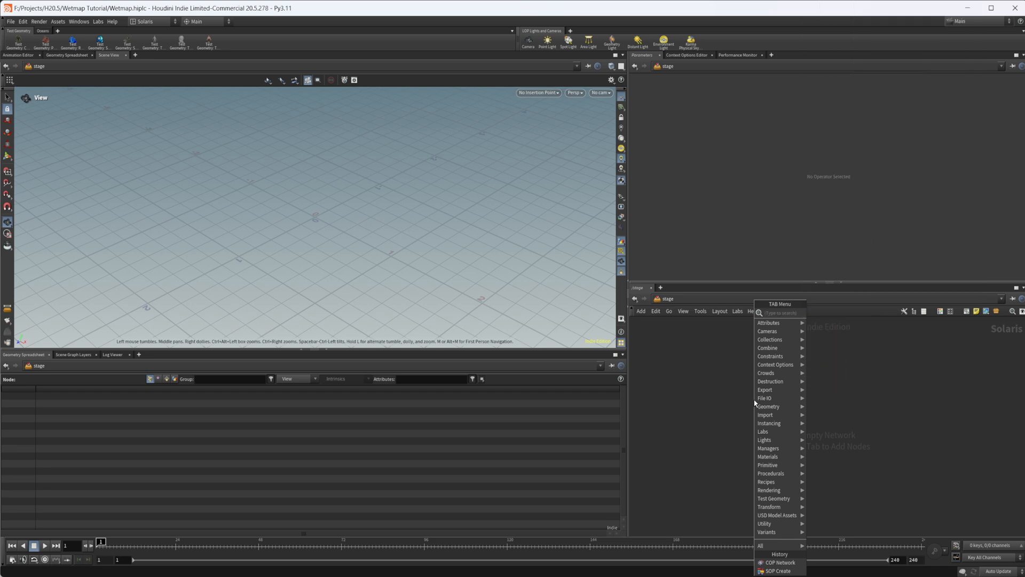
{"action": "left_click", "coordinate": [781, 563]}
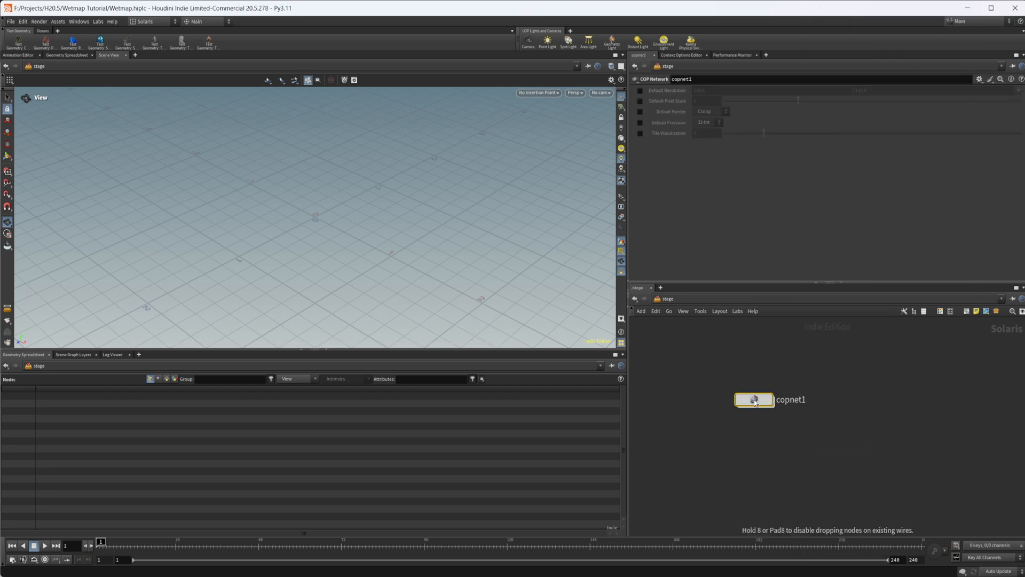
{"action": "double_click", "coordinate": [753, 400]}
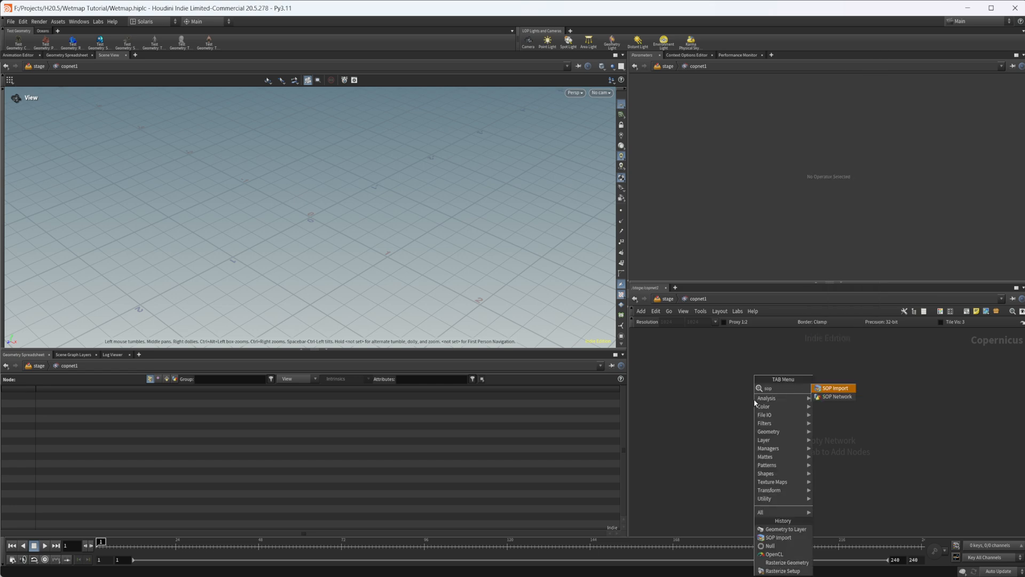
{"action": "left_click", "coordinate": [834, 388]}
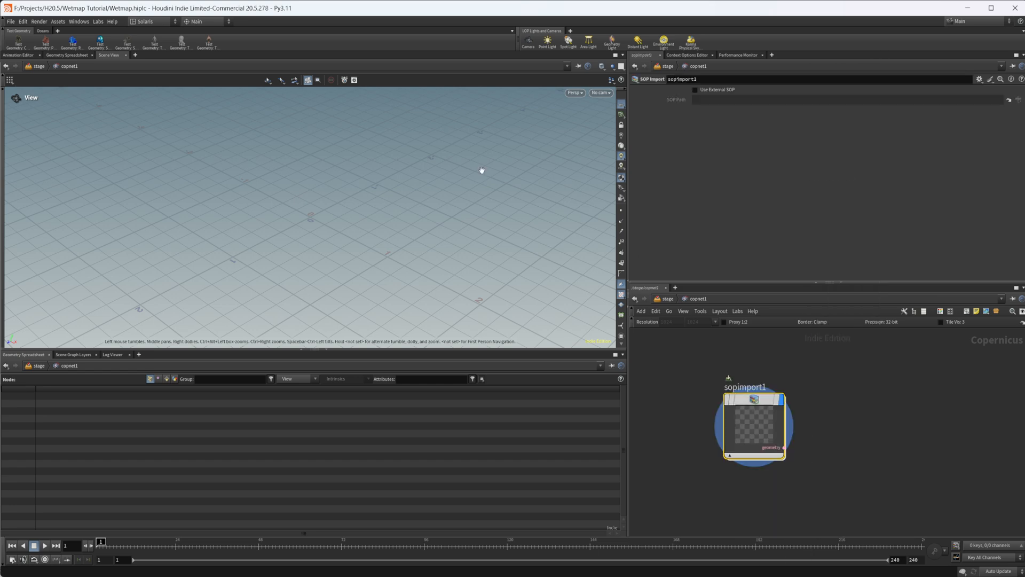
{"action": "mouse_move", "coordinate": [424, 205]}
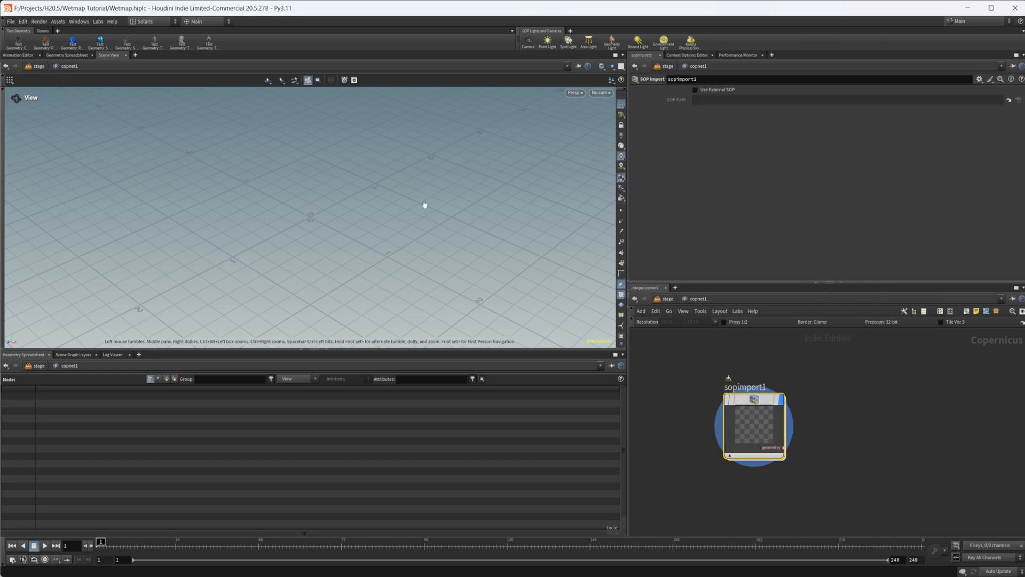
{"action": "mouse_move", "coordinate": [374, 260]}
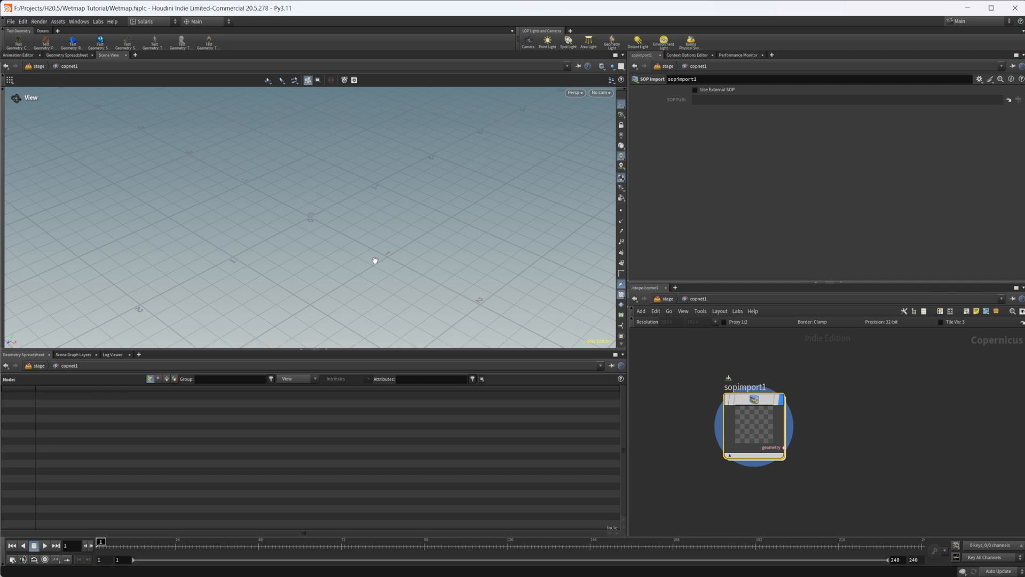
{"action": "mouse_move", "coordinate": [702, 422]}
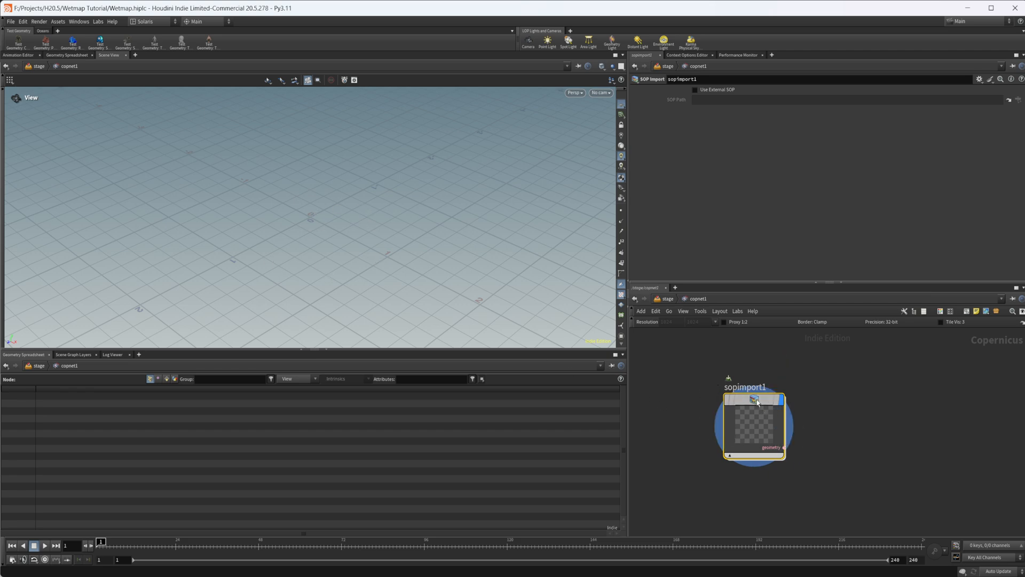
Inside sopimport1, add a Grid sized 2 by 2 and position it higher in the network.
{"action": "double_click", "coordinate": [754, 425]}
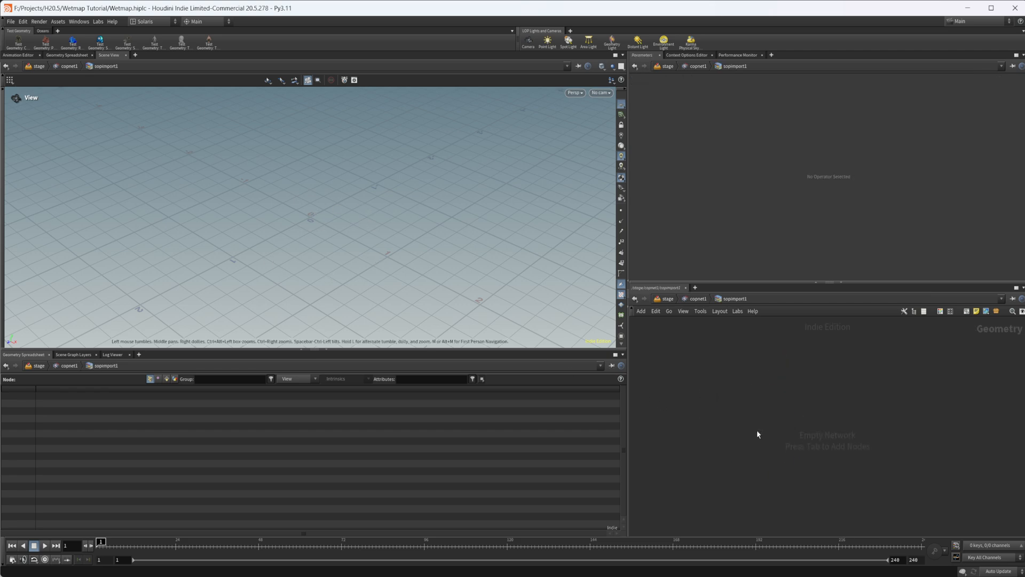
{"action": "key", "text": "Tab"}
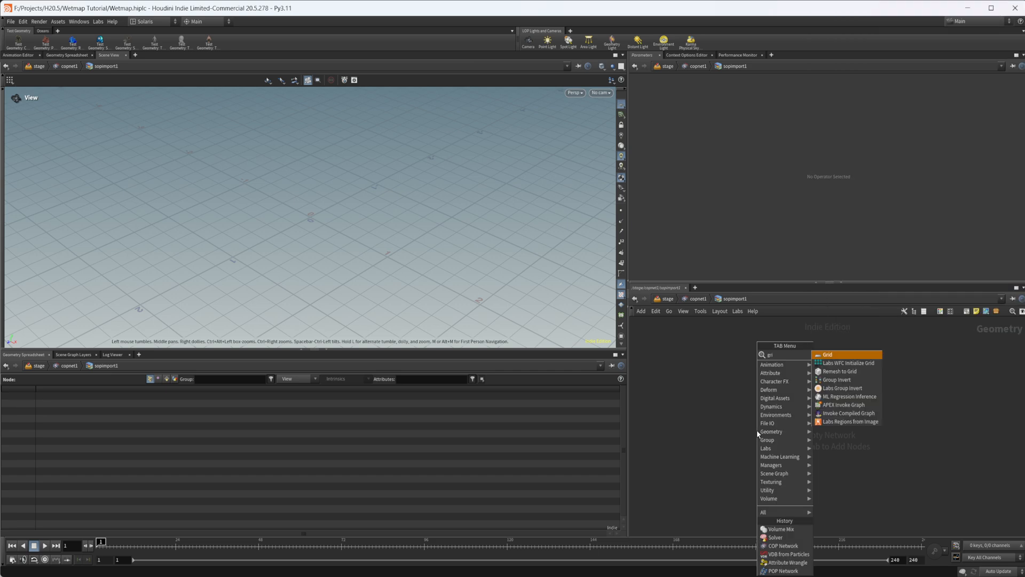
{"action": "left_click", "coordinate": [826, 355]}
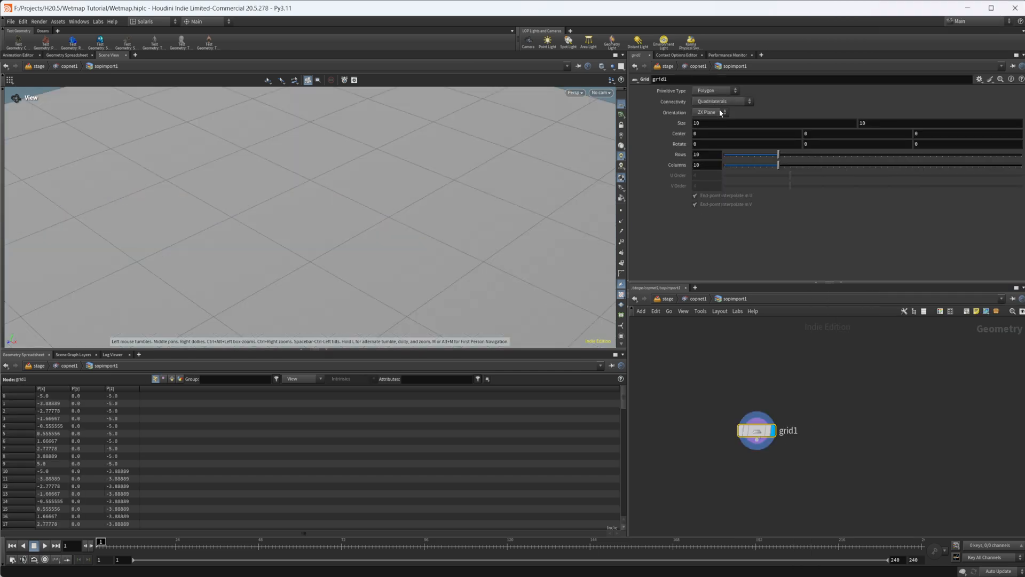
{"action": "type", "text": "2"}
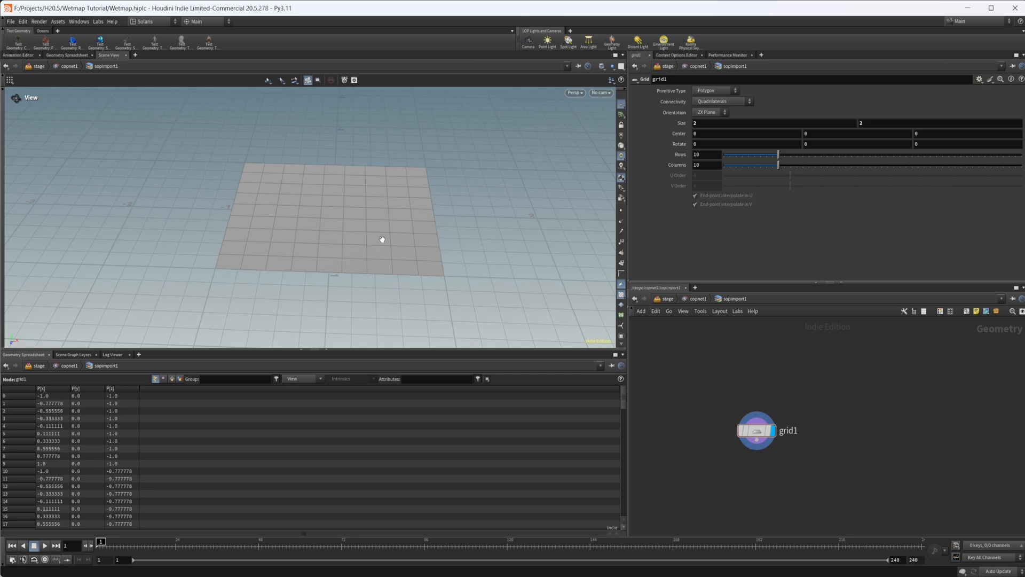
{"action": "mouse_move", "coordinate": [375, 210]}
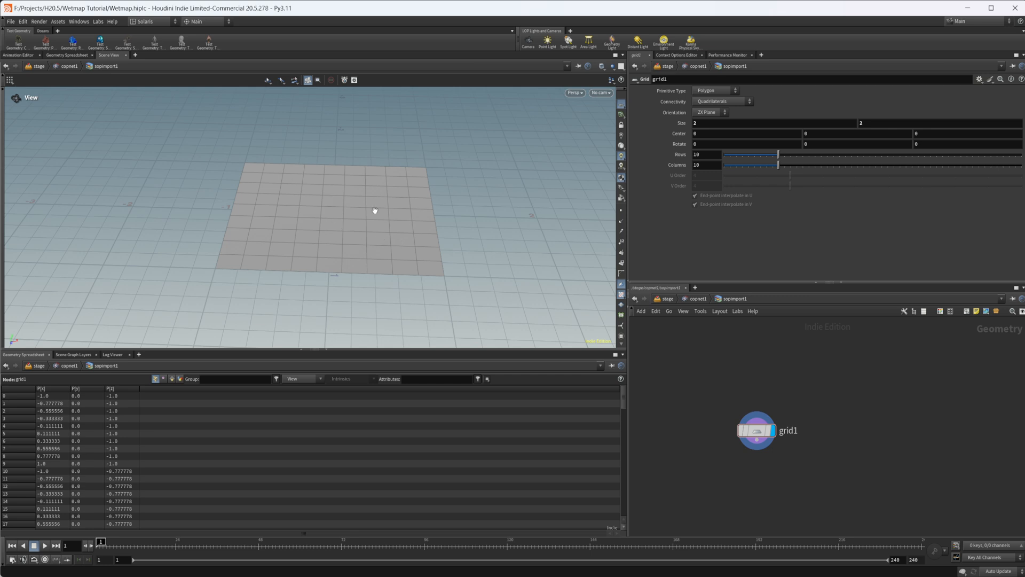
{"action": "mouse_move", "coordinate": [598, 318]}
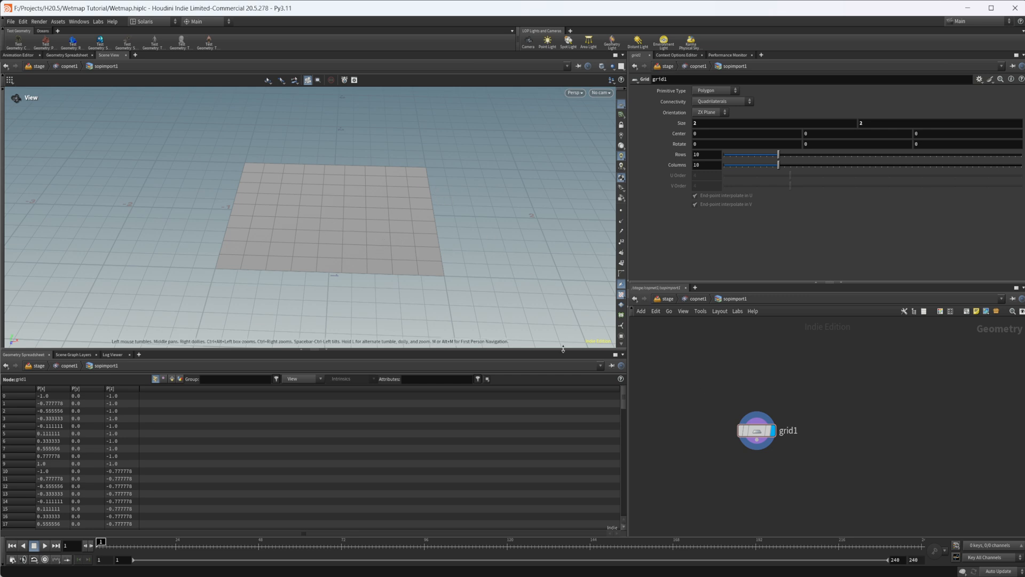
{"action": "left_click_drag", "start_coordinate": [757, 430], "coordinate": [735, 362]}
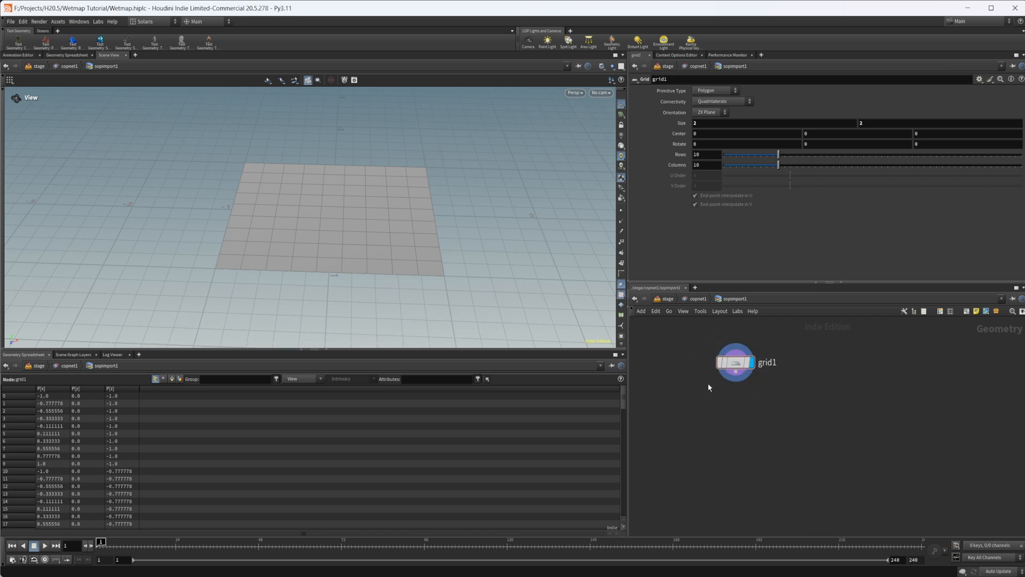
{"action": "mouse_move", "coordinate": [744, 413]}
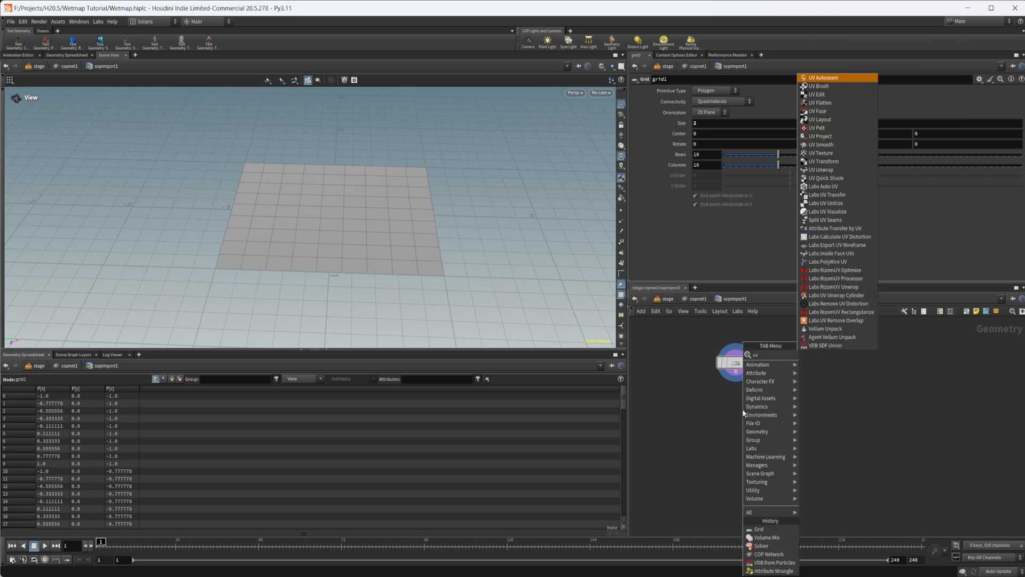
{"action": "left_click", "coordinate": [820, 103]}
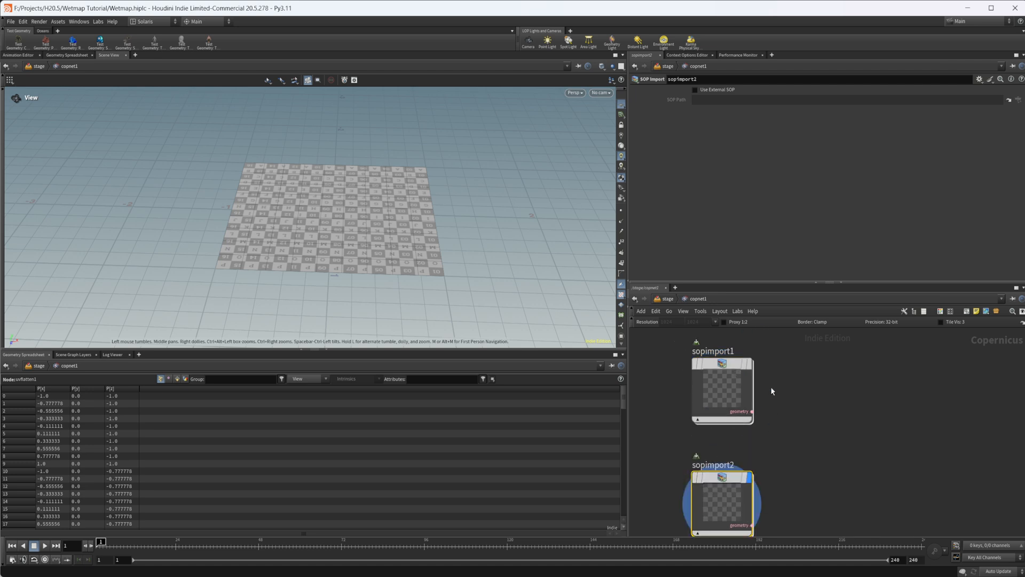
{"action": "mouse_move", "coordinate": [811, 438]}
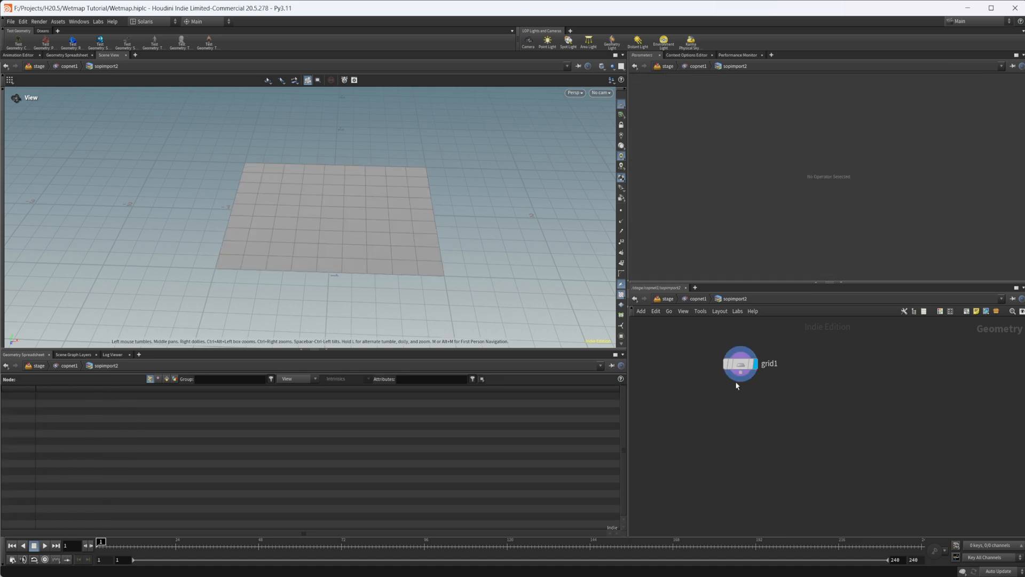
{"action": "mouse_move", "coordinate": [771, 377]}
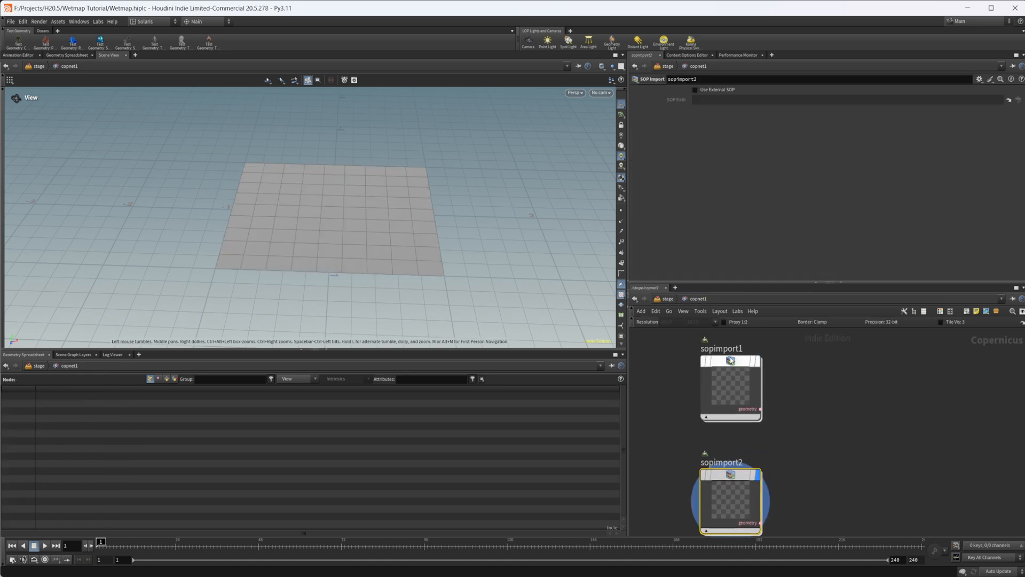
{"action": "mouse_move", "coordinate": [730, 392]}
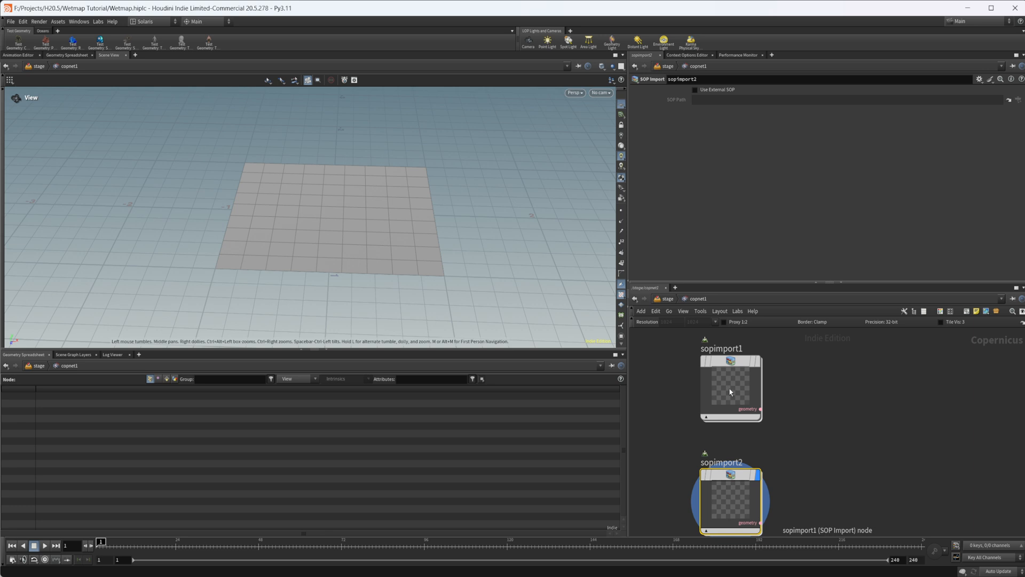
Select sopimport1 and bring up the node search for the next grid setup.
{"action": "left_click", "coordinate": [729, 385]}
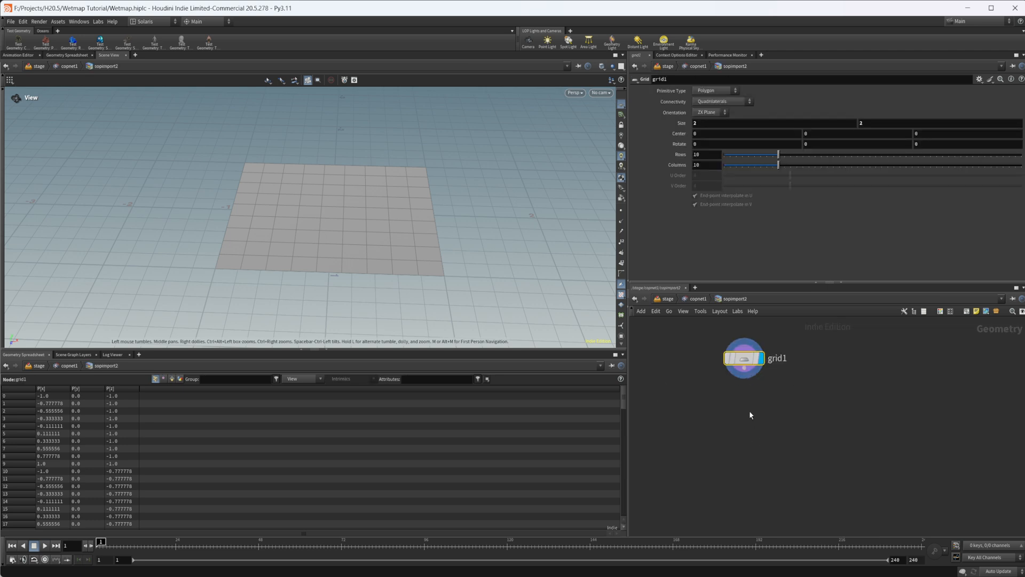
{"action": "key", "text": "tab"}
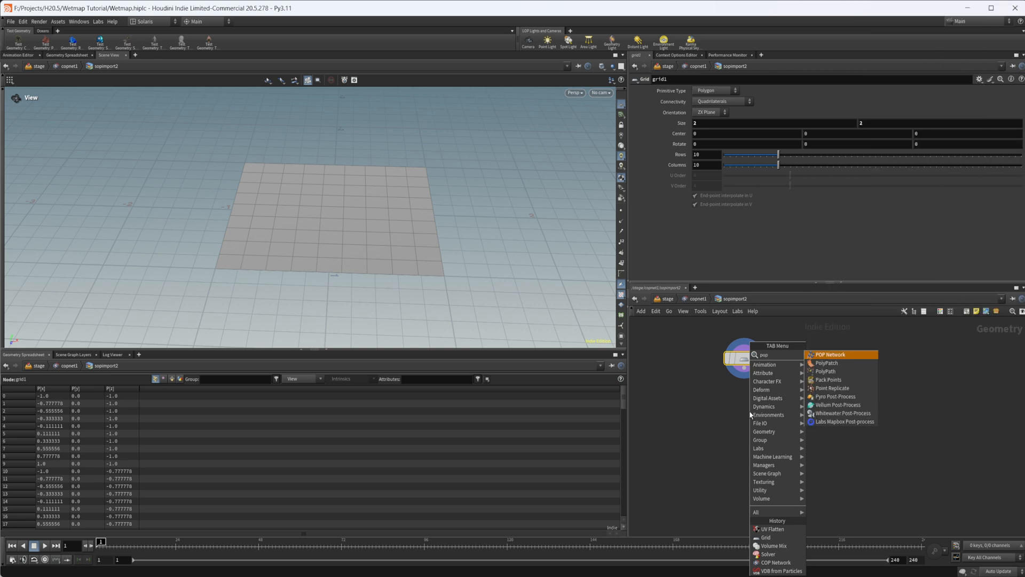
Add a POP Network under grid1 and set the source's Birth impulse count to 30.
{"action": "left_click", "coordinate": [831, 354]}
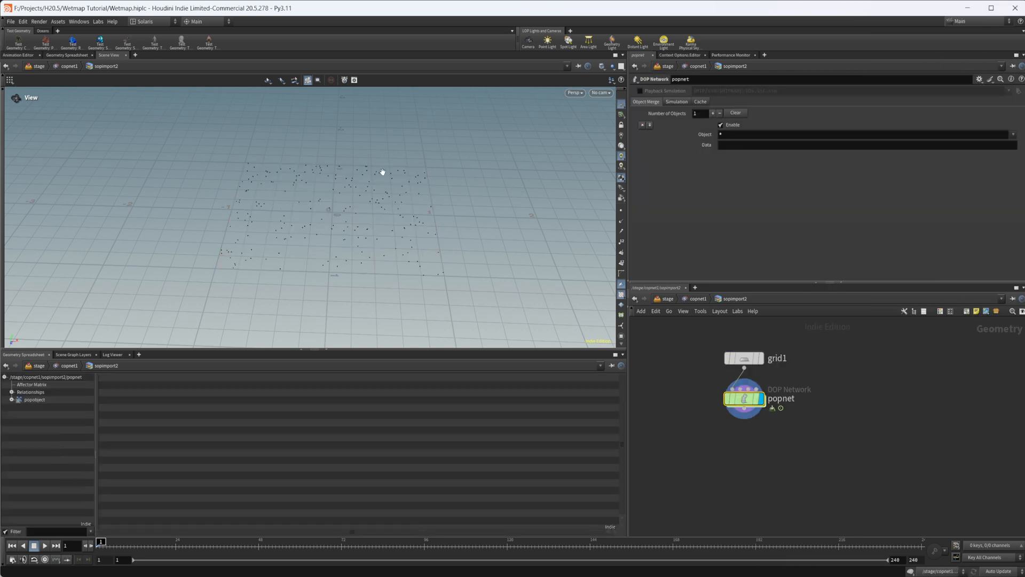
{"action": "mouse_move", "coordinate": [790, 409]}
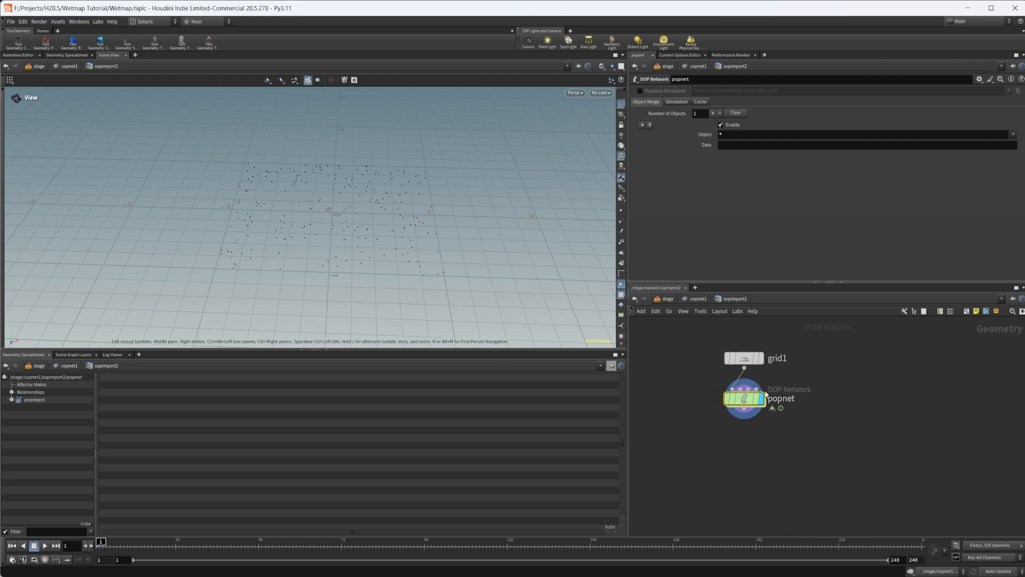
{"action": "double_click", "coordinate": [744, 399]}
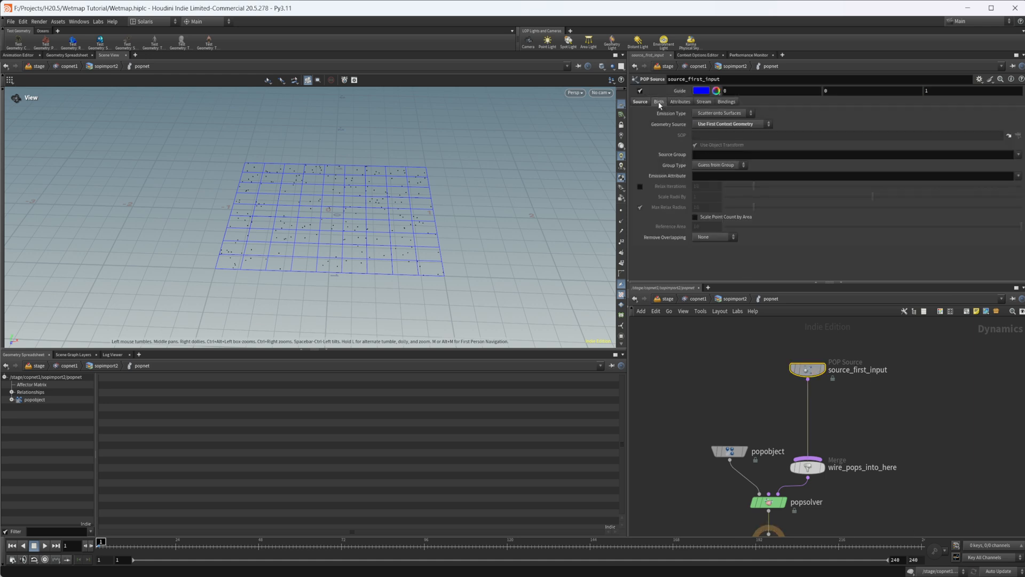
{"action": "left_click", "coordinate": [659, 101]}
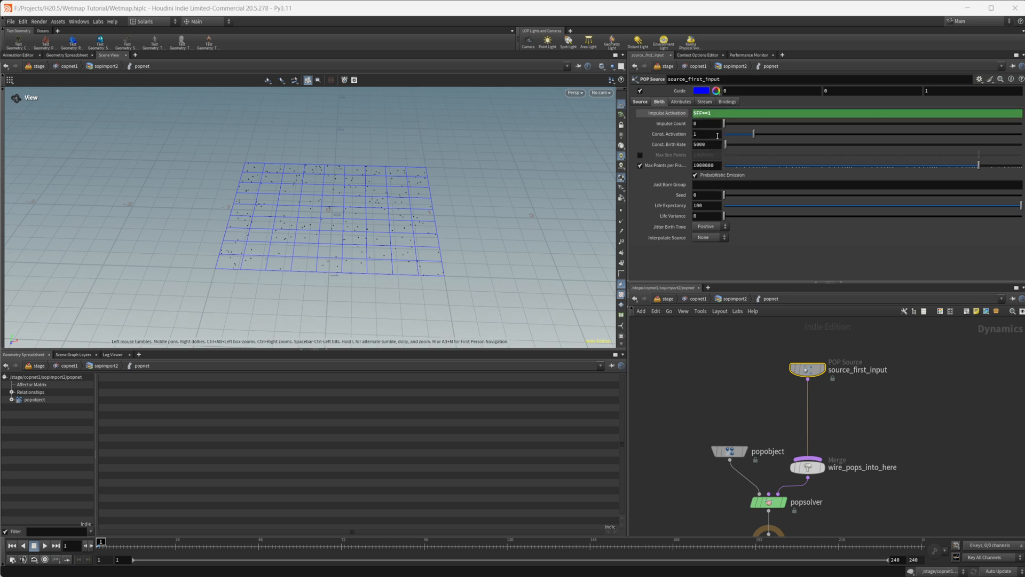
{"action": "left_click", "coordinate": [706, 124]}
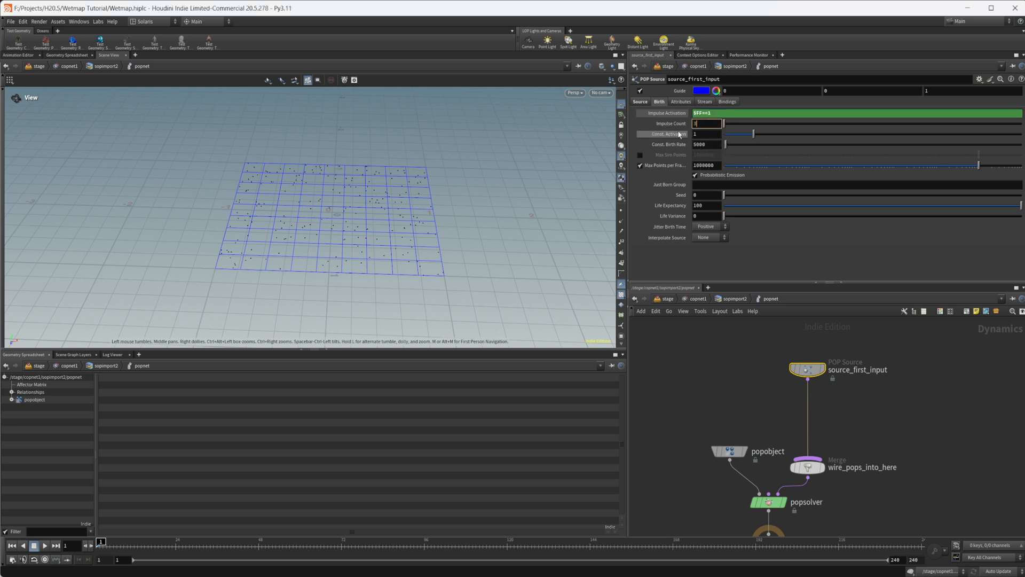
{"action": "type", "text": "30"}
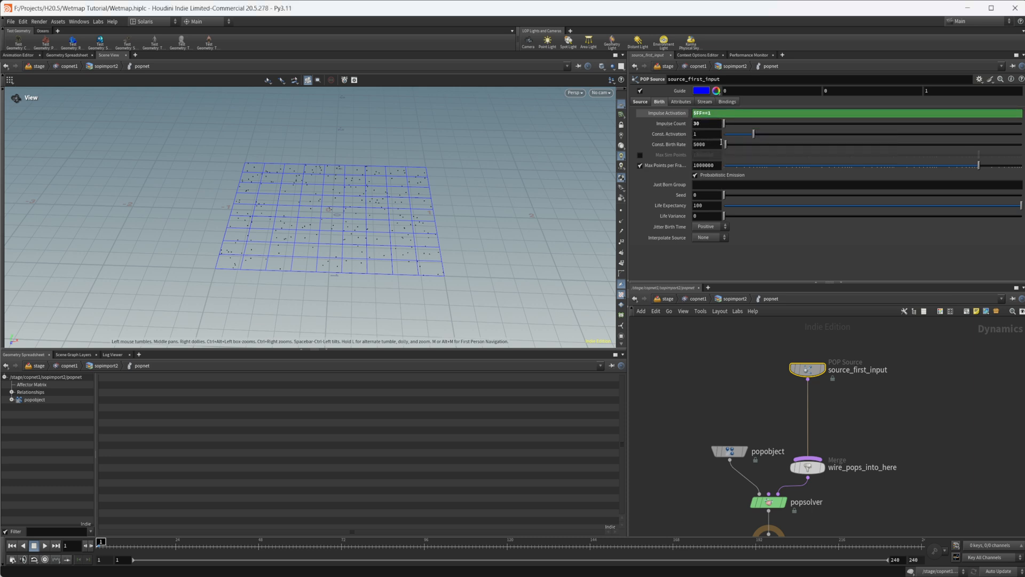
{"action": "left_click_drag", "start_coordinate": [752, 134], "coordinate": [725, 134]}
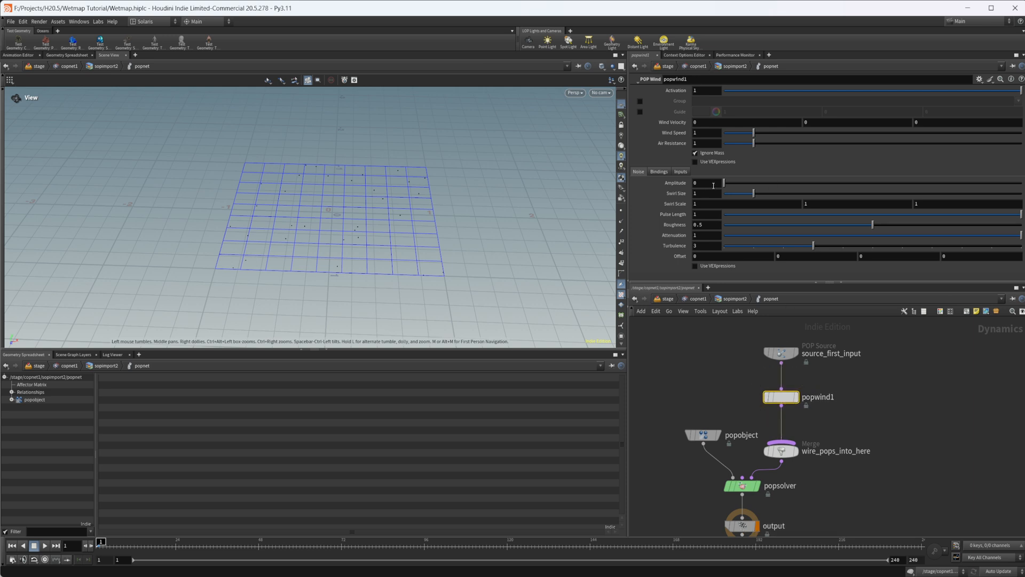
Raise the POP Wind noise amplitude to about 1.28 and play the simulation.
{"action": "left_click_drag", "start_coordinate": [723, 183], "coordinate": [762, 182]}
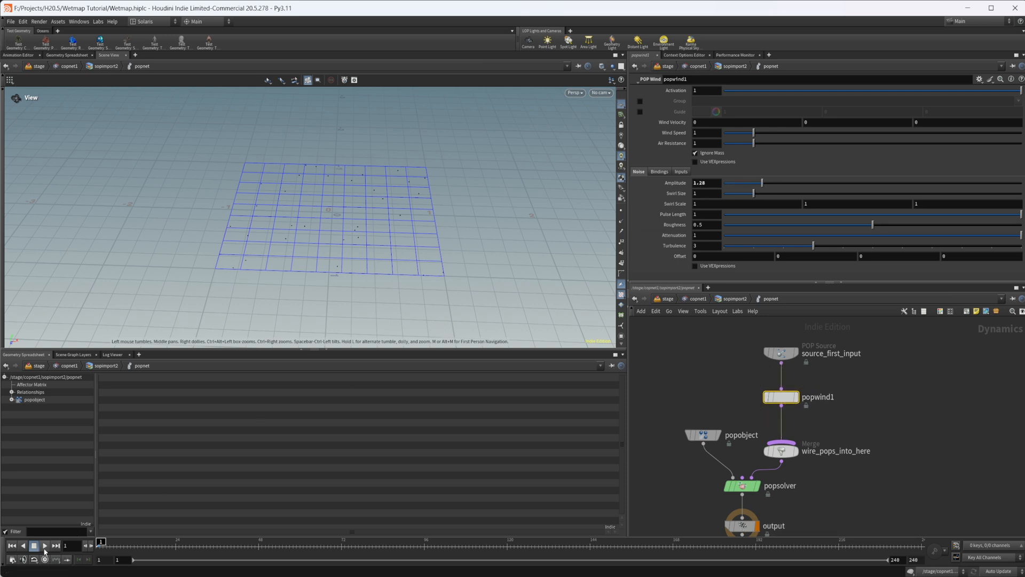
{"action": "left_click", "coordinate": [44, 546]}
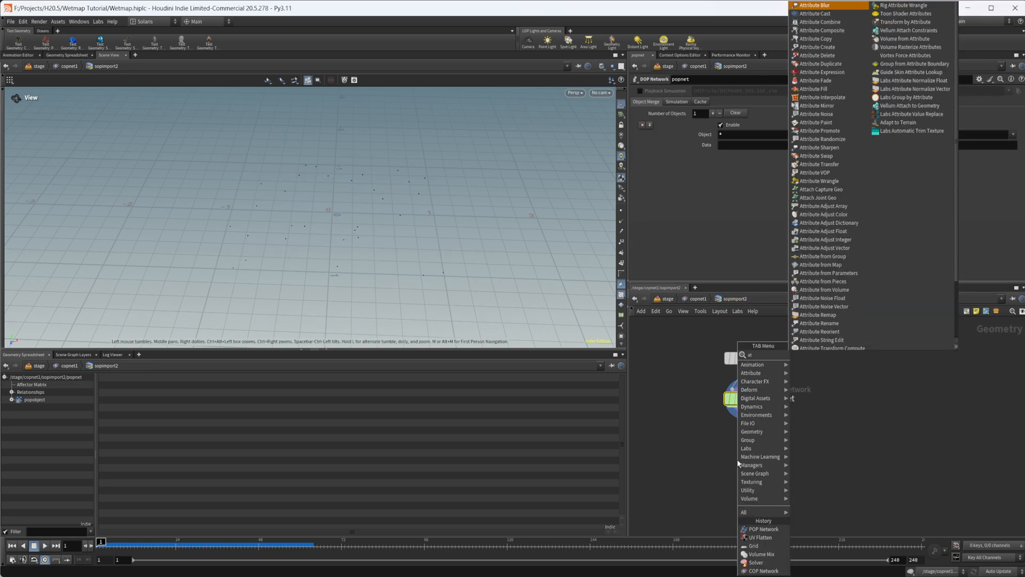
Add an Attribute Wrangle with @P.y = 0; after the POP network and rewind to frame 1.
{"action": "left_click", "coordinate": [821, 182]}
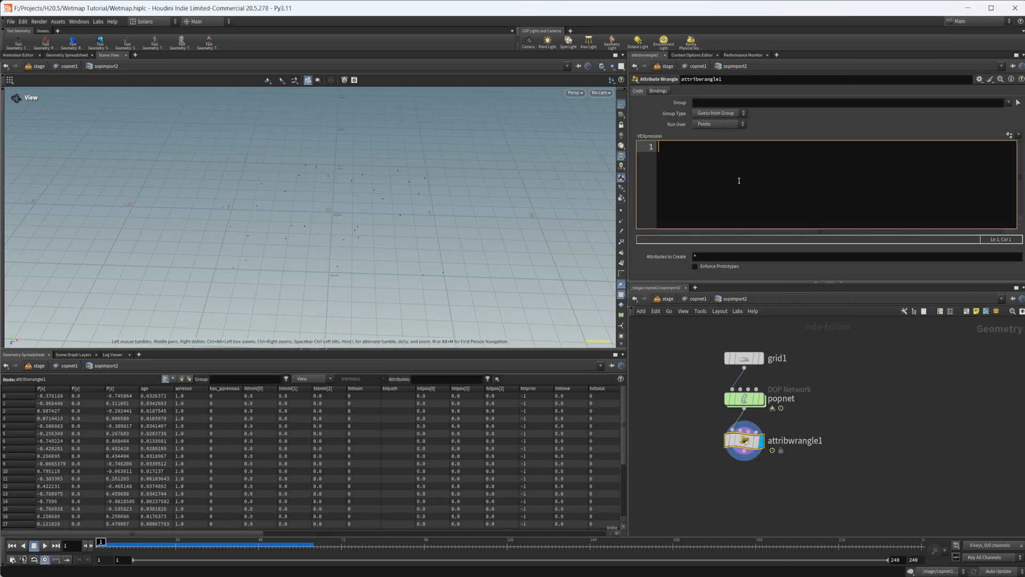
{"action": "type", "text": "@P"}
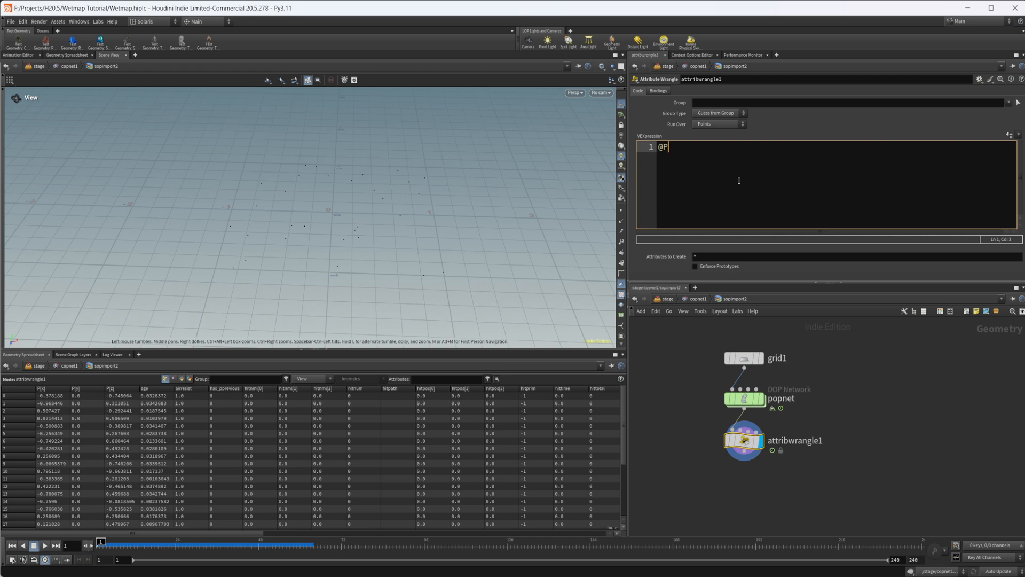
{"action": "type", "text": ".y ="}
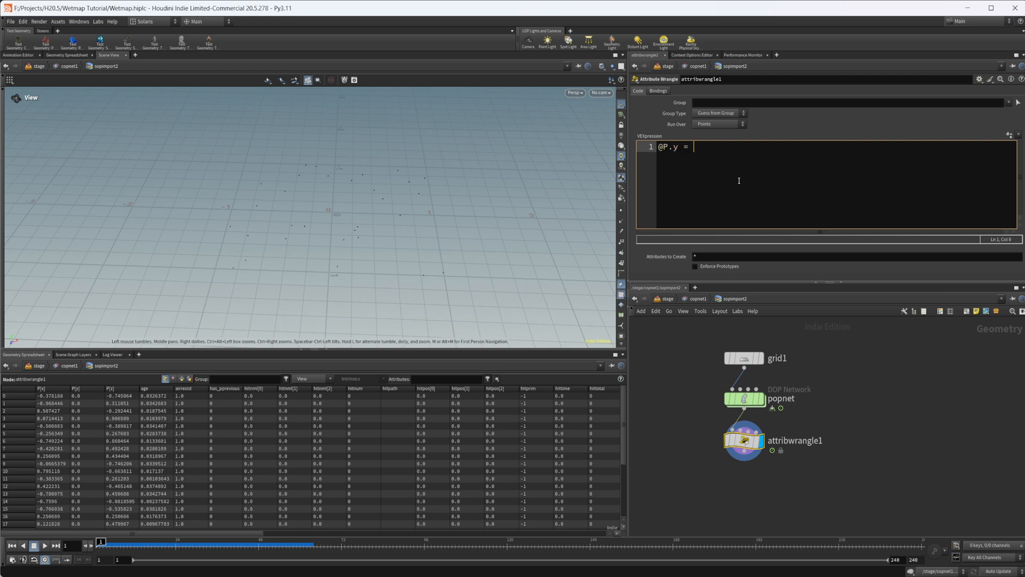
{"action": "type", "text": "0;"}
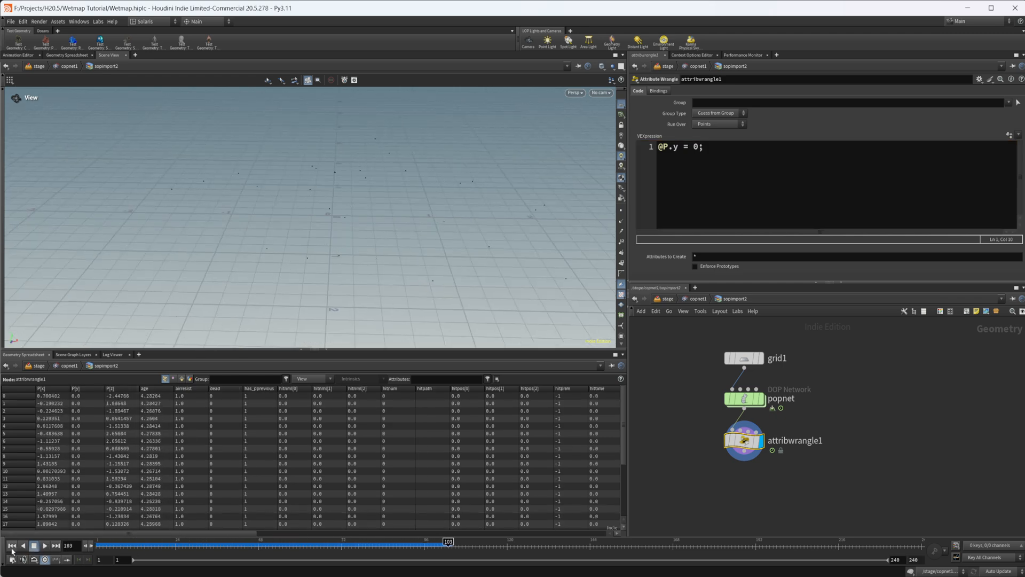
{"action": "left_click", "coordinate": [12, 546]}
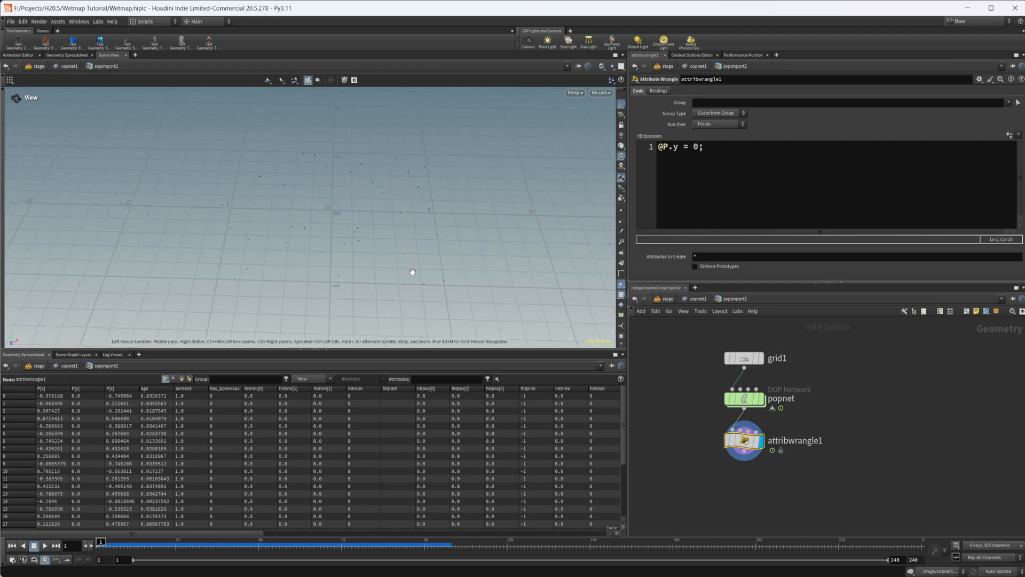
{"action": "mouse_move", "coordinate": [347, 211]}
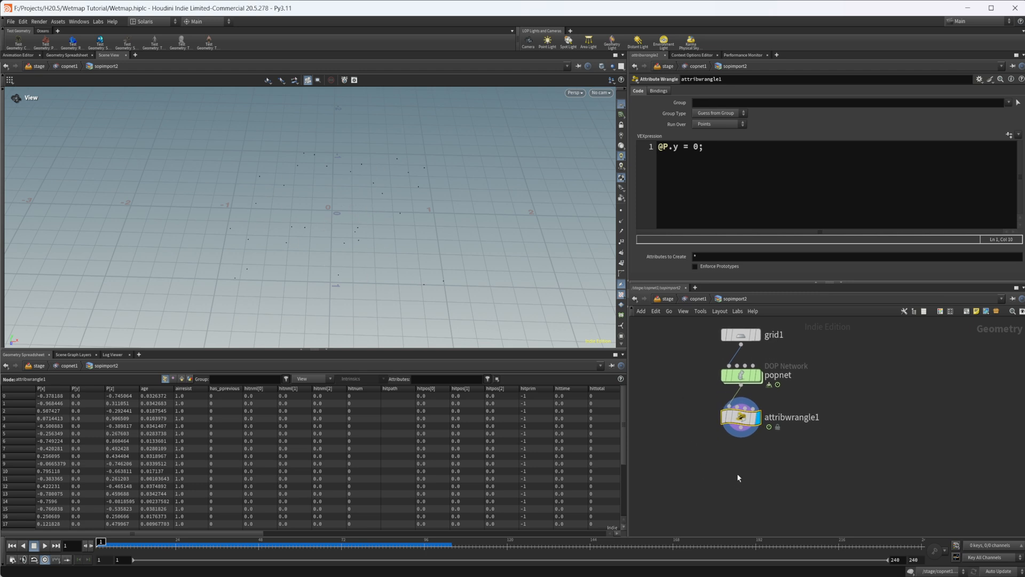
{"action": "mouse_move", "coordinate": [355, 261]}
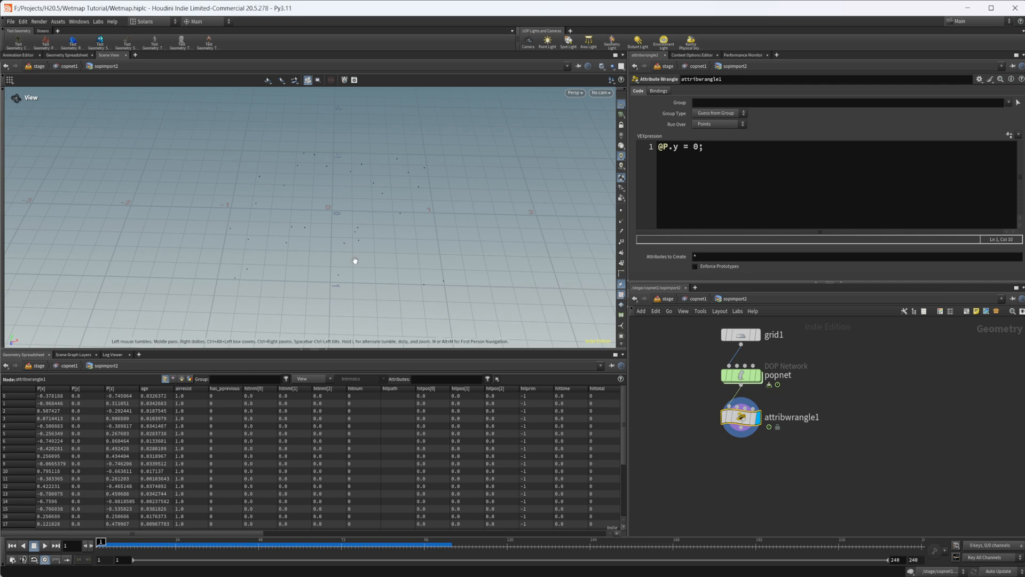
Add VDB from Particles with voxel size .005 and point radius scale .01.
{"action": "key", "text": "tab"}
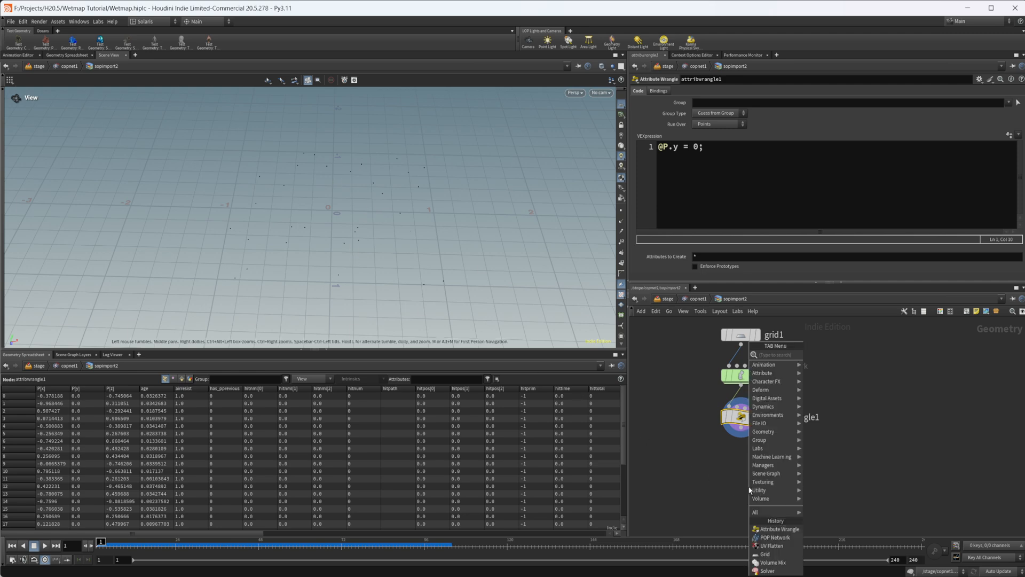
{"action": "type", "text": "vdb fr"}
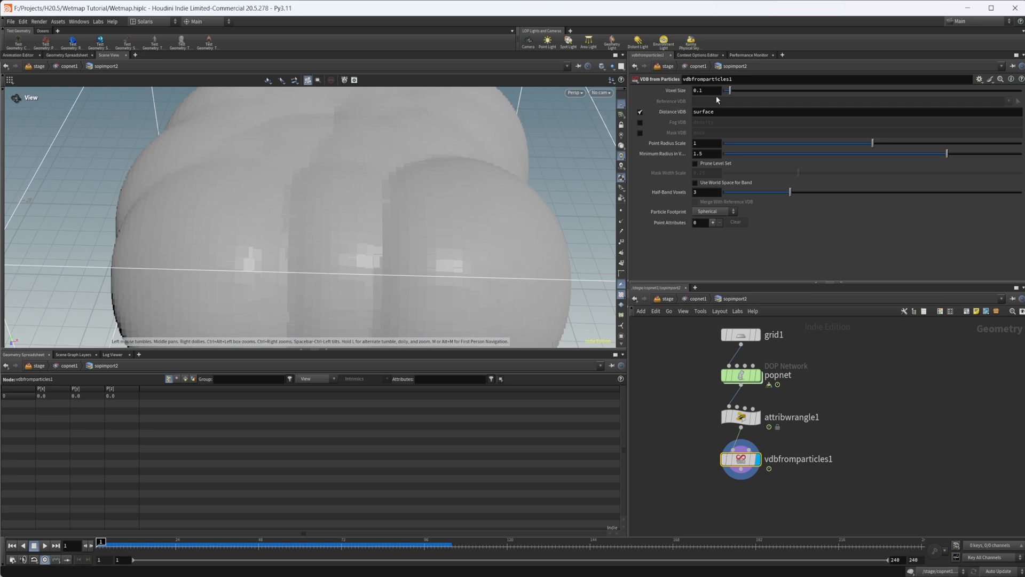
{"action": "left_click", "coordinate": [706, 89]}
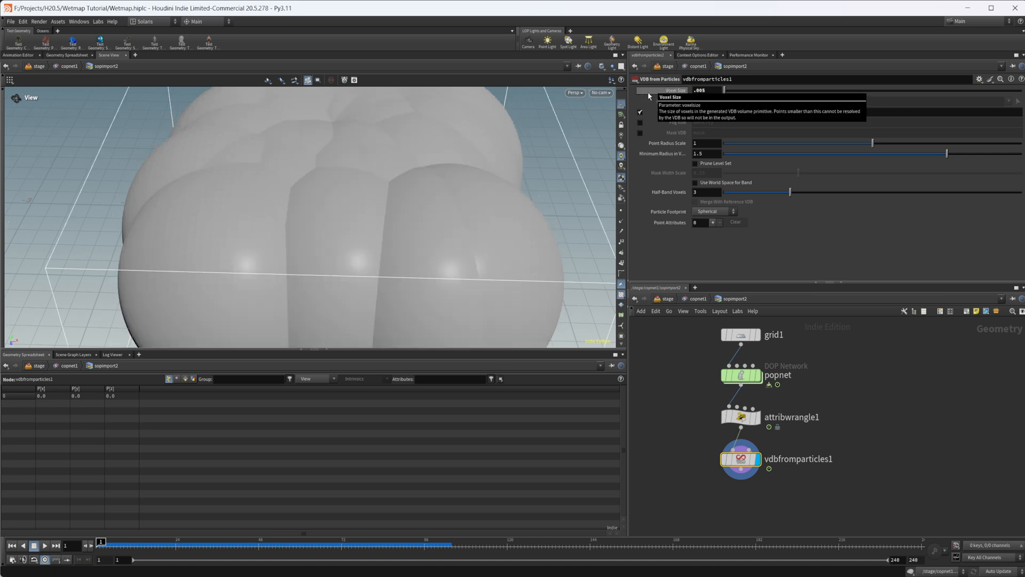
{"action": "left_click", "coordinate": [706, 143]}
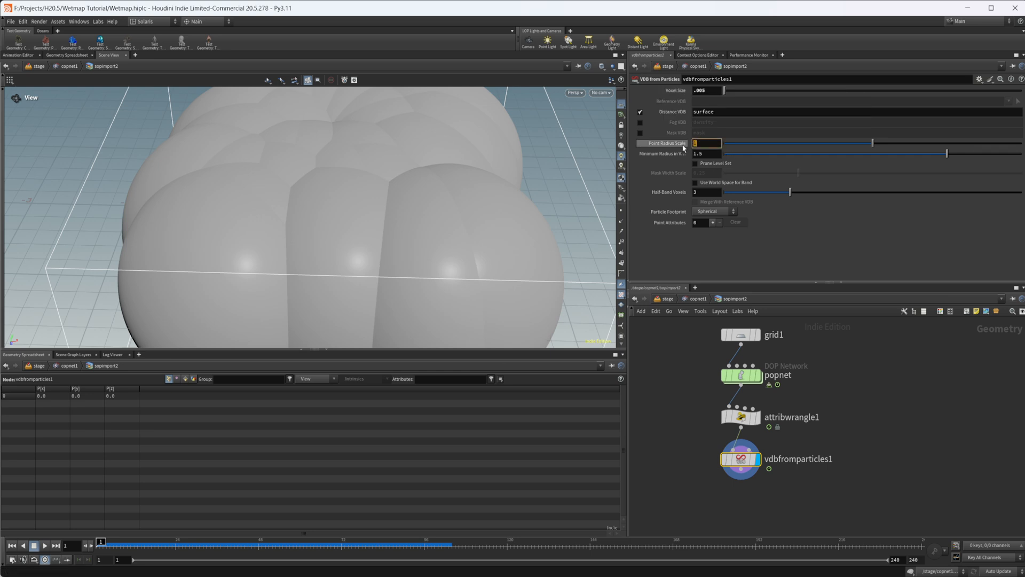
{"action": "type", "text": ".01"}
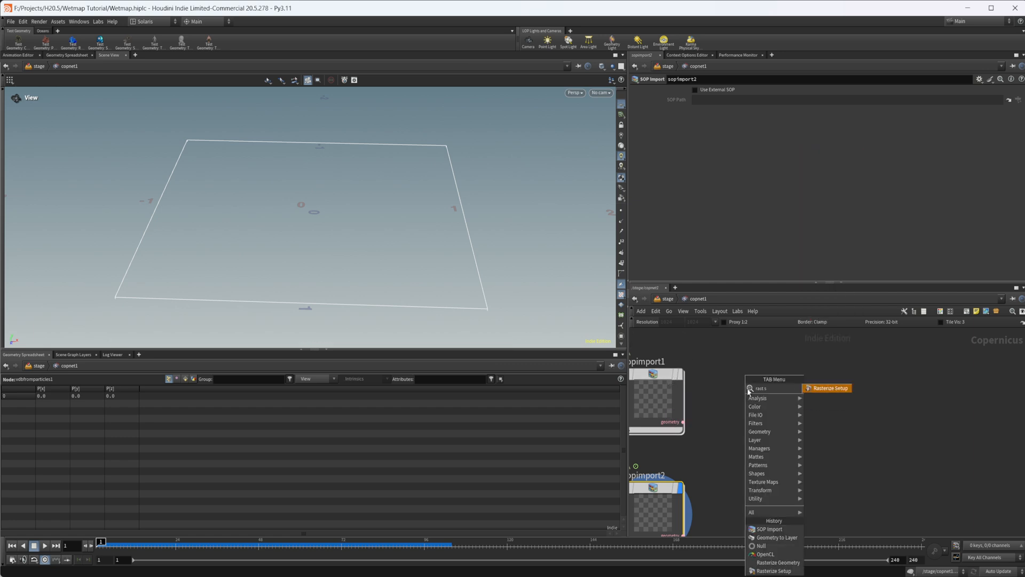
Add a Rasterize Setup beside sopimport1 and rasterize the origP attribute as RGB output.
{"action": "left_click", "coordinate": [827, 388]}
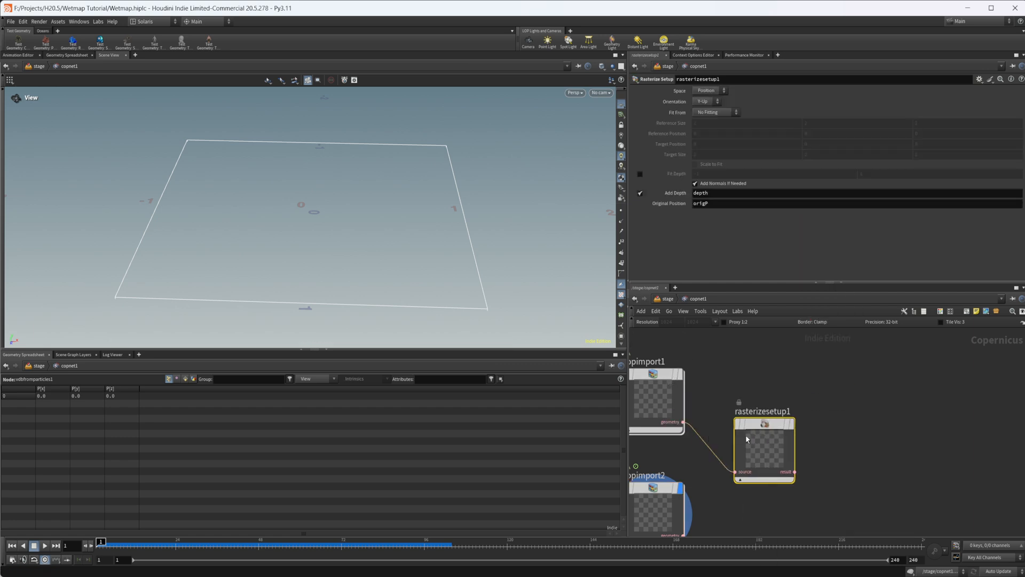
{"action": "left_click_drag", "start_coordinate": [763, 450], "coordinate": [757, 399]}
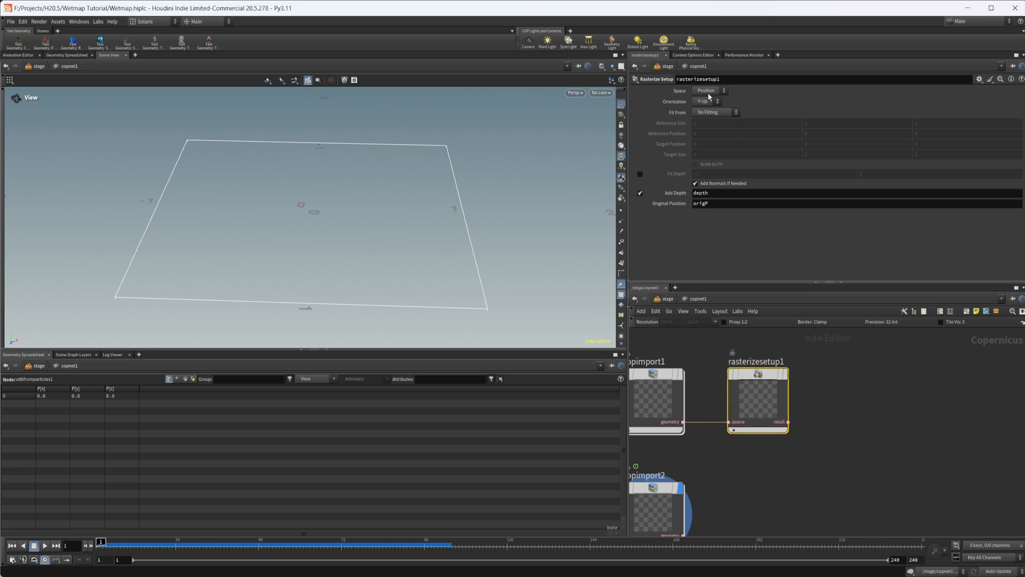
{"action": "left_click", "coordinate": [710, 90]}
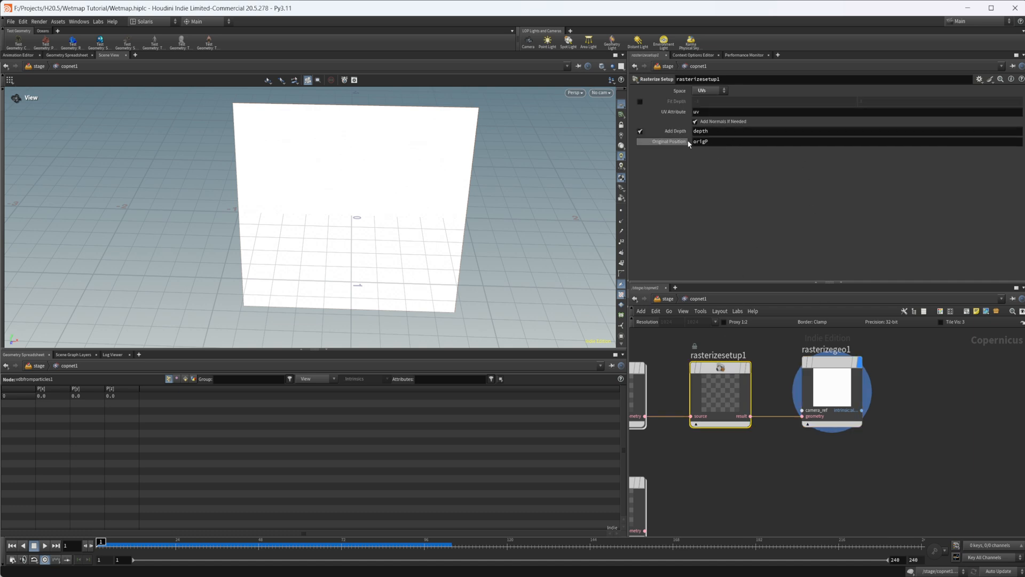
{"action": "left_click", "coordinate": [718, 141]}
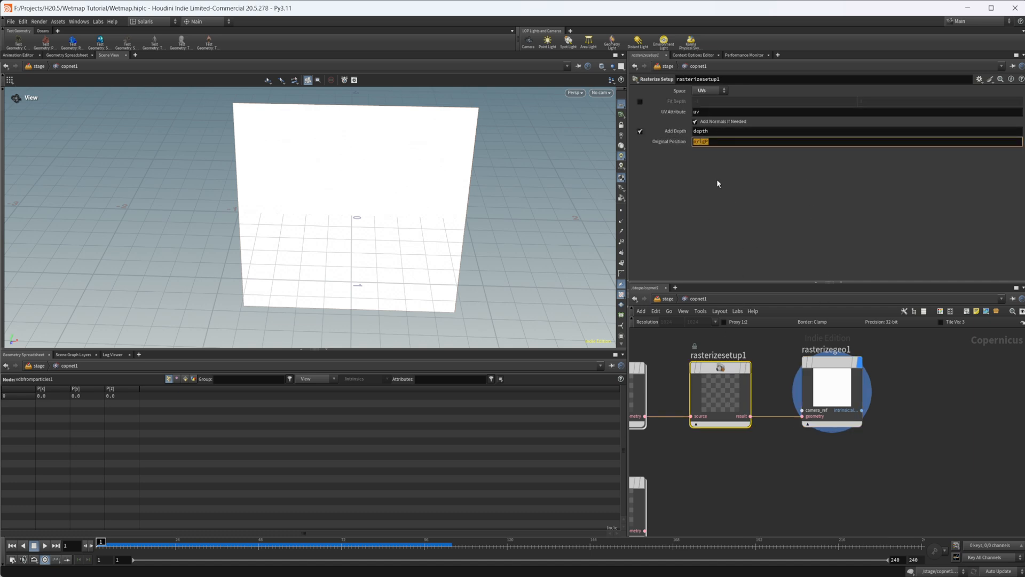
{"action": "left_click", "coordinate": [831, 389]}
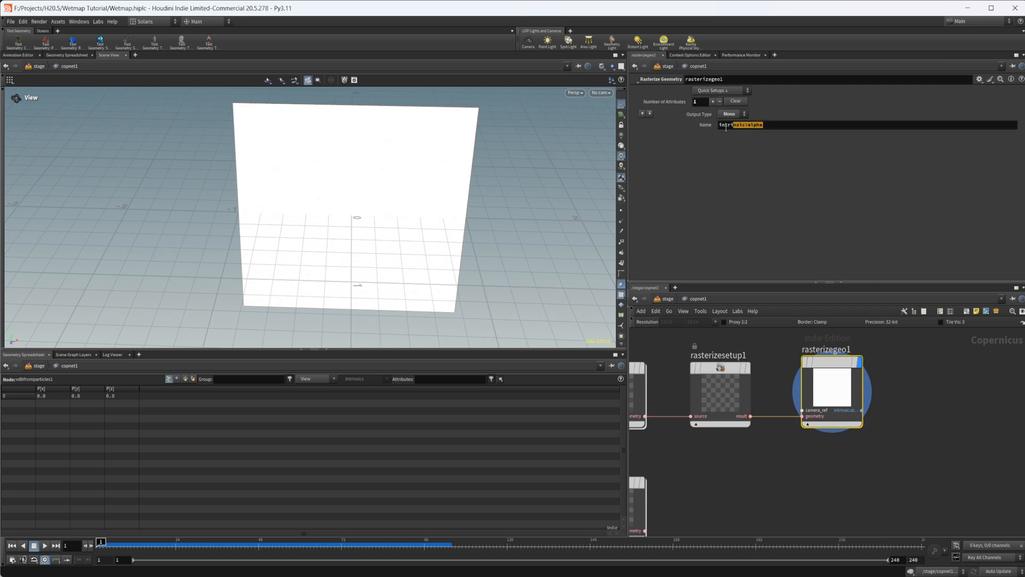
{"action": "type", "text": "origP"}
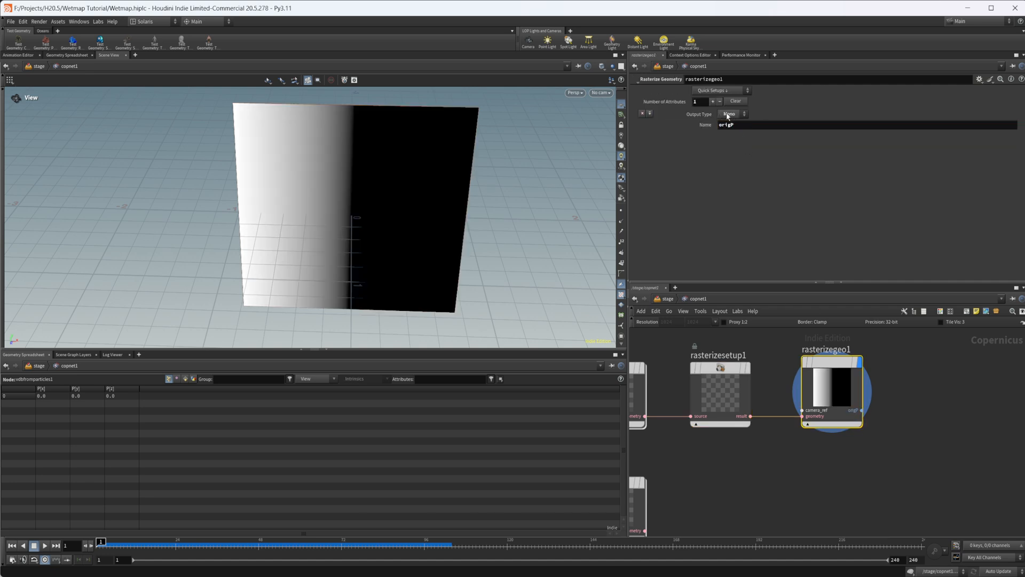
{"action": "left_click", "coordinate": [732, 114]}
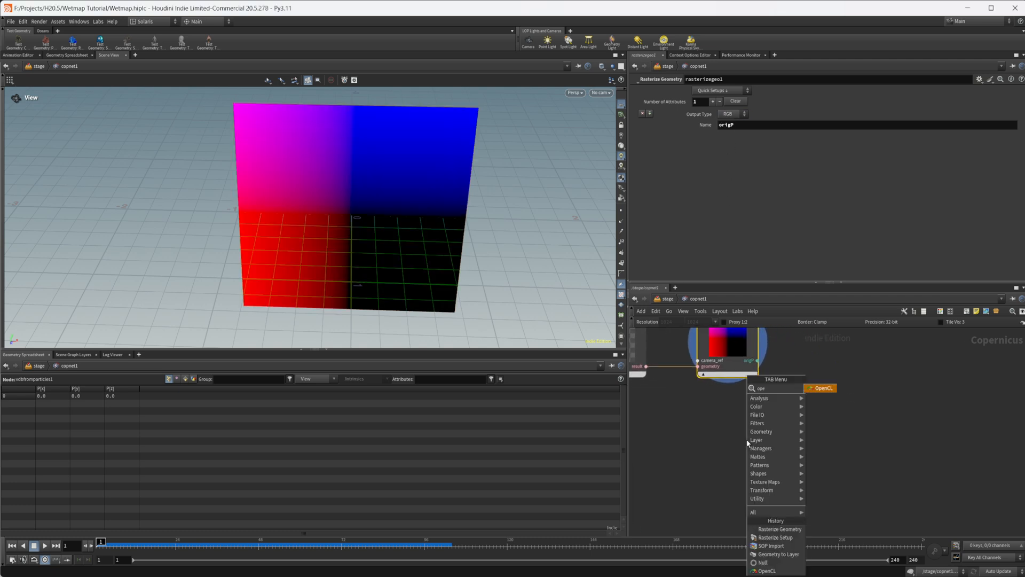
Add an OpenCL node with RGB first input and a second Geometry input named surface.
{"action": "left_click", "coordinate": [765, 570]}
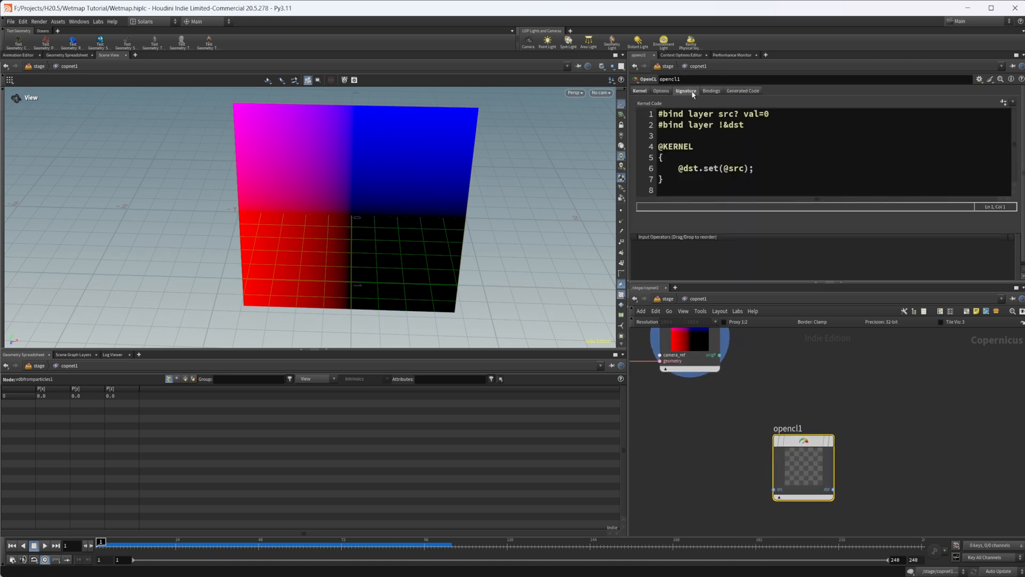
{"action": "left_click", "coordinate": [685, 91]}
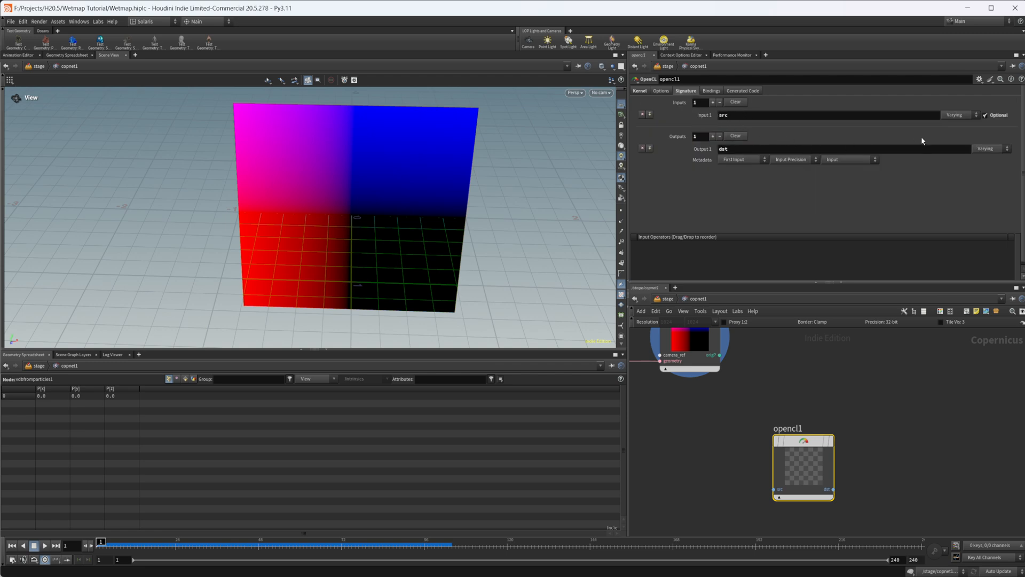
{"action": "left_click", "coordinate": [955, 115]}
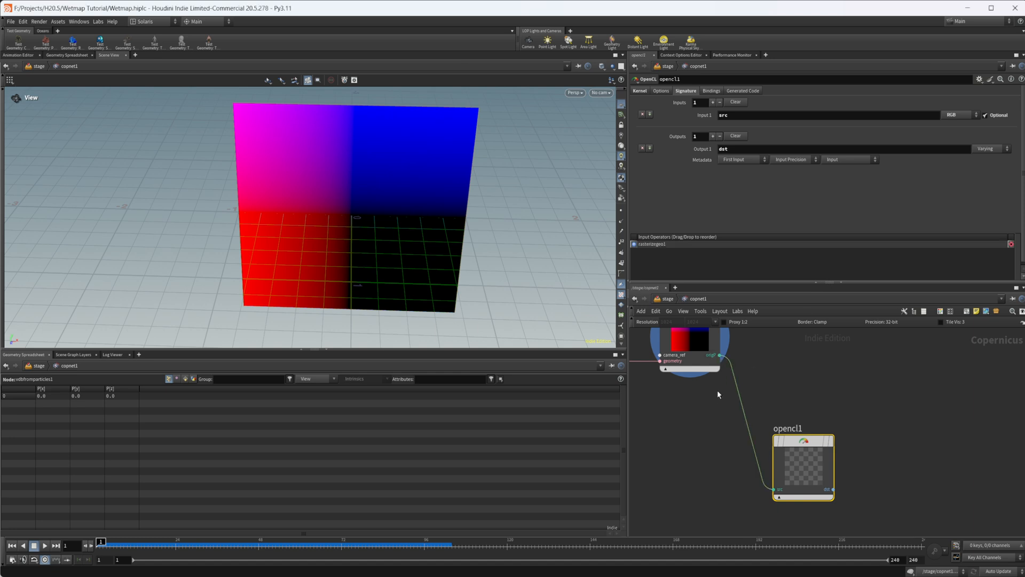
{"action": "mouse_move", "coordinate": [762, 302]}
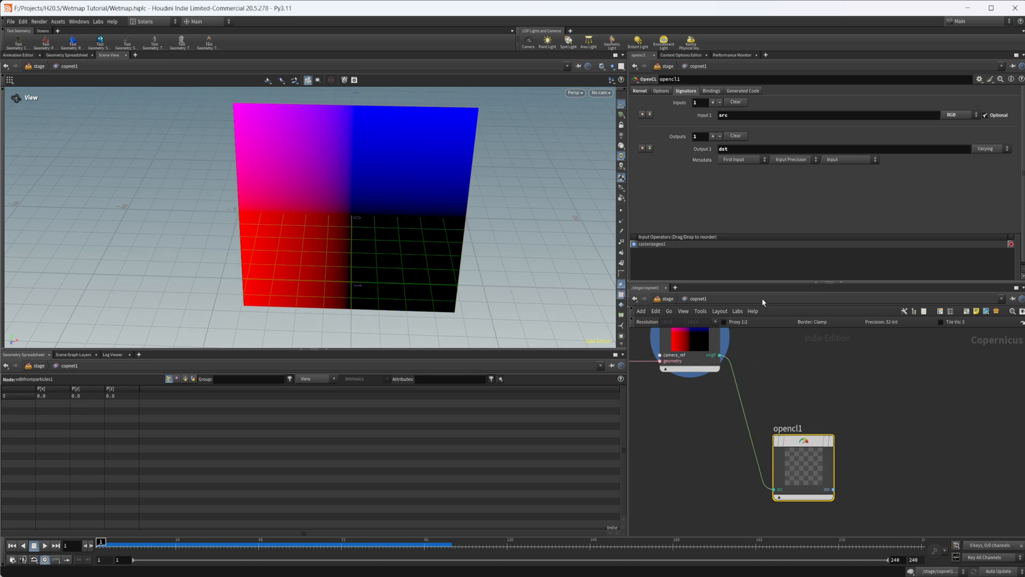
{"action": "mouse_move", "coordinate": [719, 186]}
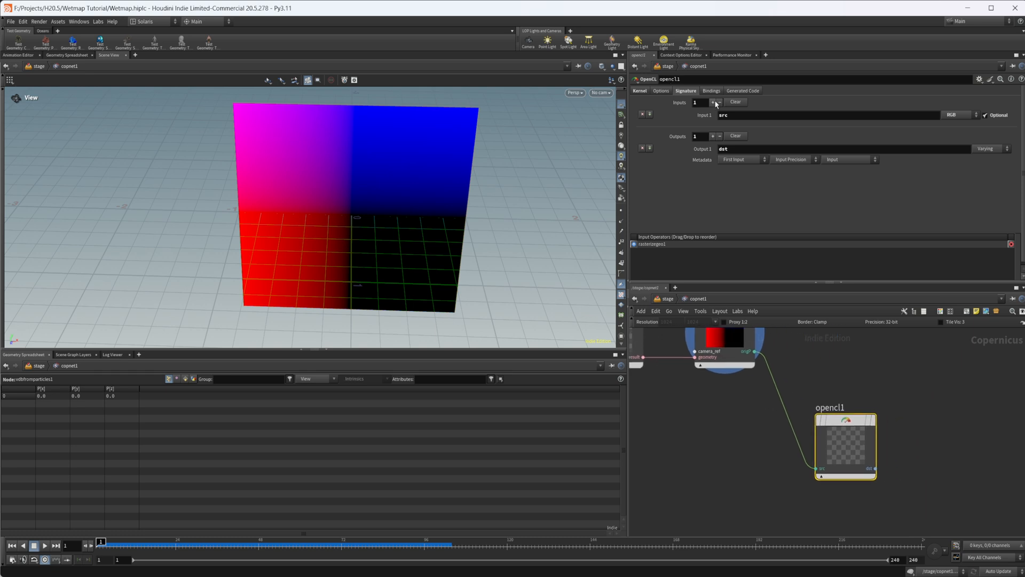
{"action": "left_click", "coordinate": [712, 103]}
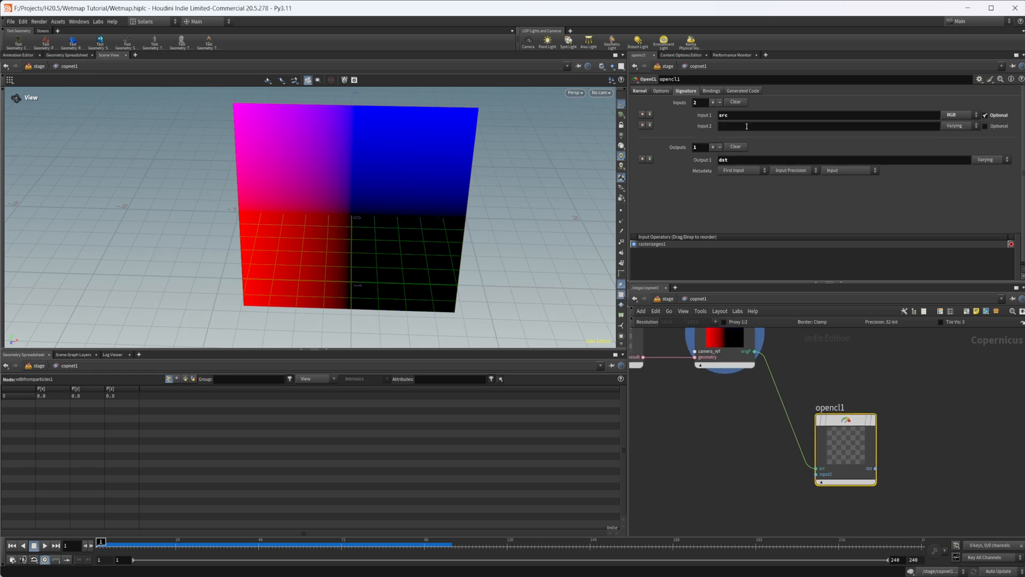
{"action": "type", "text": "surface"}
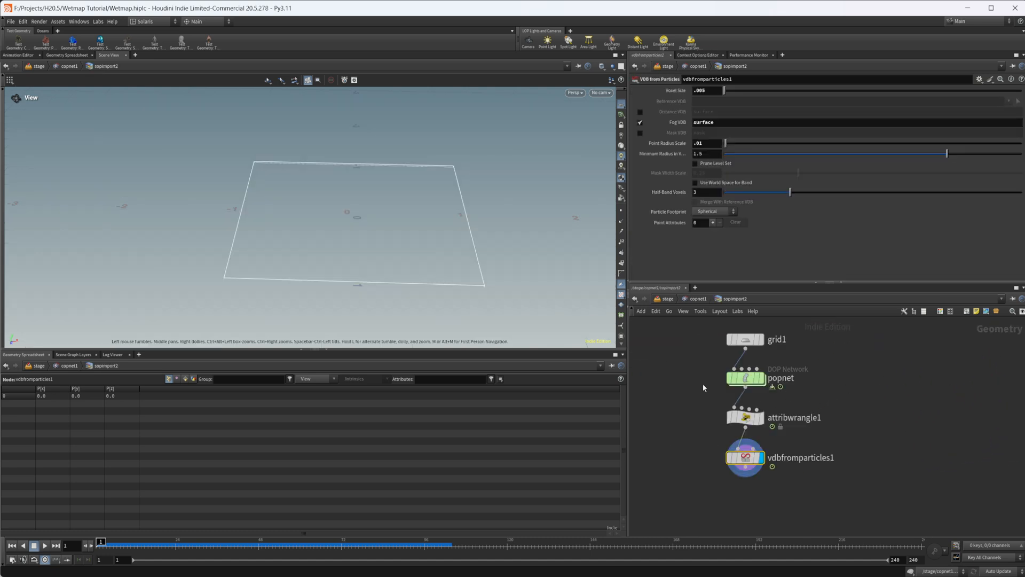
{"action": "mouse_move", "coordinate": [712, 139]}
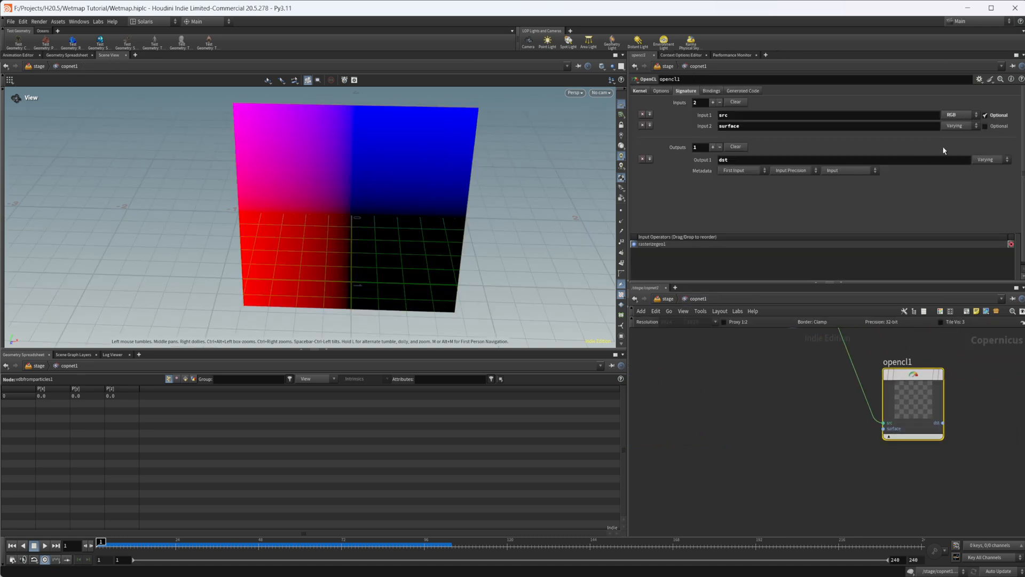
{"action": "left_click", "coordinate": [957, 126]}
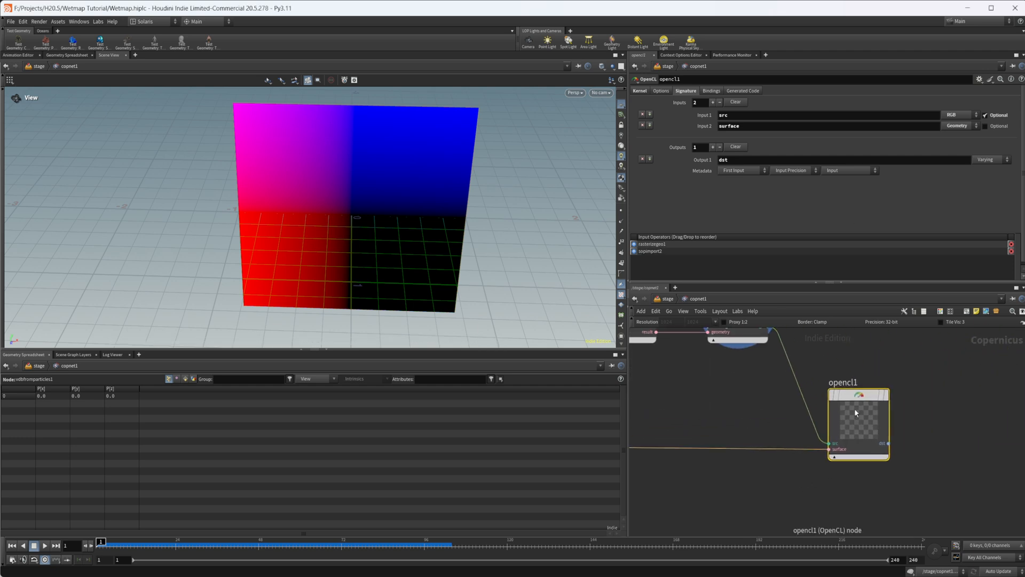
{"action": "mouse_move", "coordinate": [863, 407]}
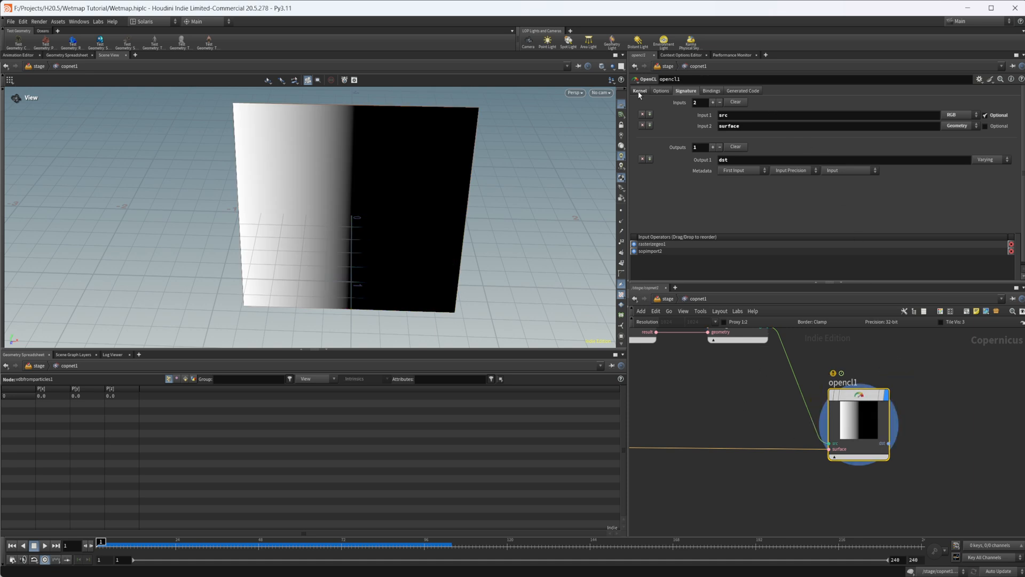
Switch opencl1 to its Kernel code view.
{"action": "left_click", "coordinate": [639, 90]}
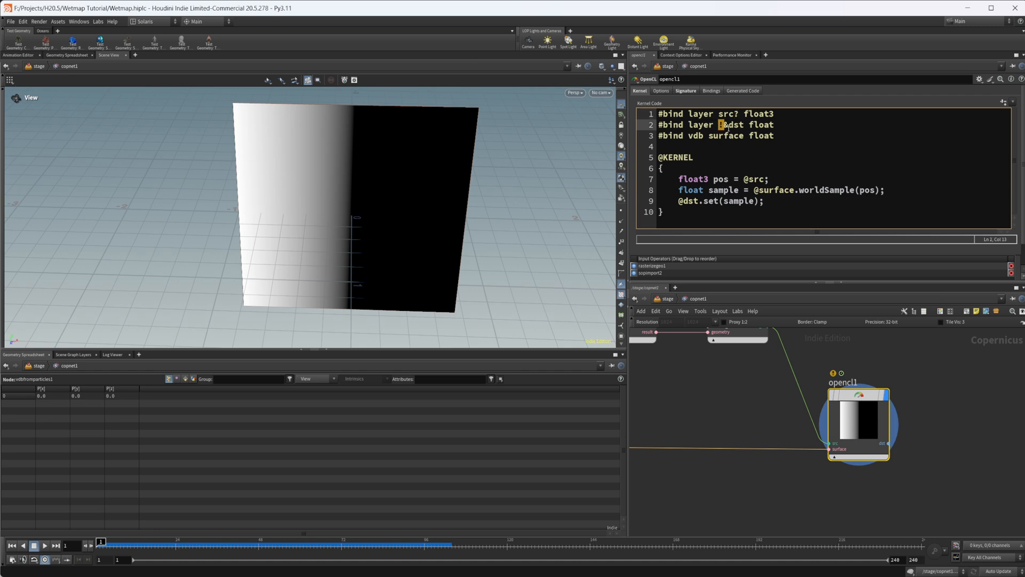
Bind dst as writeable (!&dst) and set dst to surface.worldSample(src) in the kernel.
{"action": "type", "text": "!"}
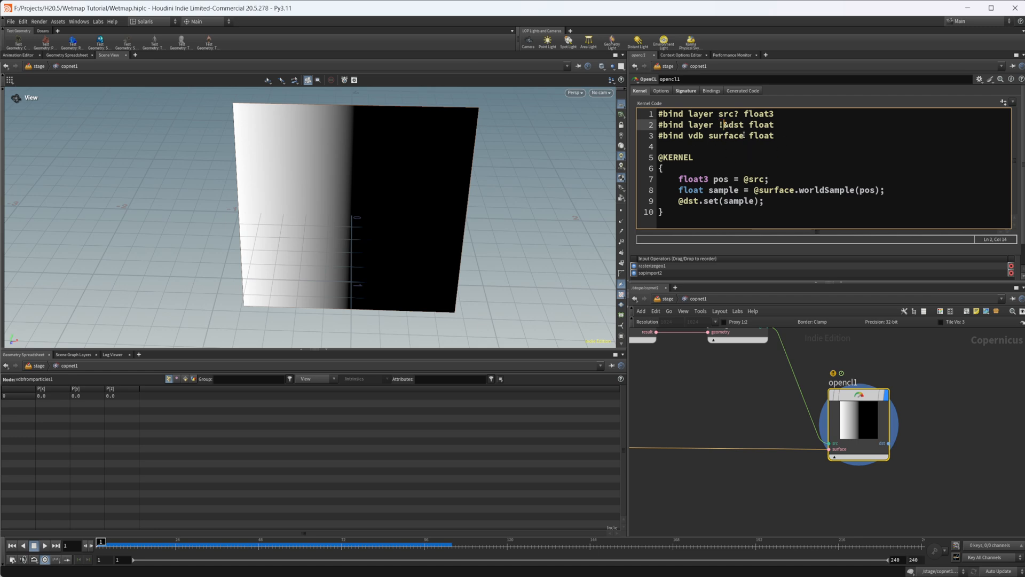
{"action": "double_click", "coordinate": [761, 124]}
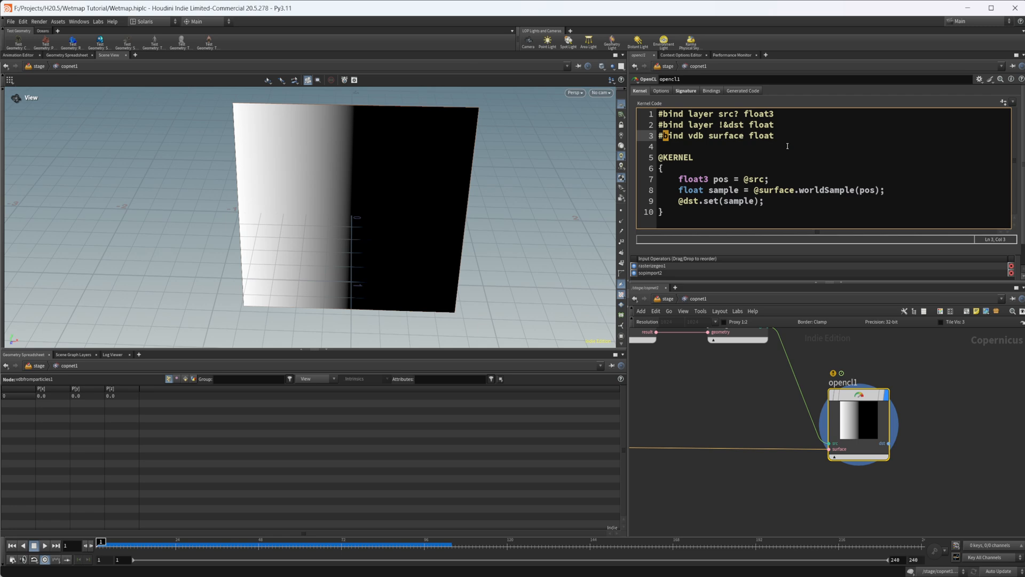
{"action": "left_click", "coordinate": [770, 178]}
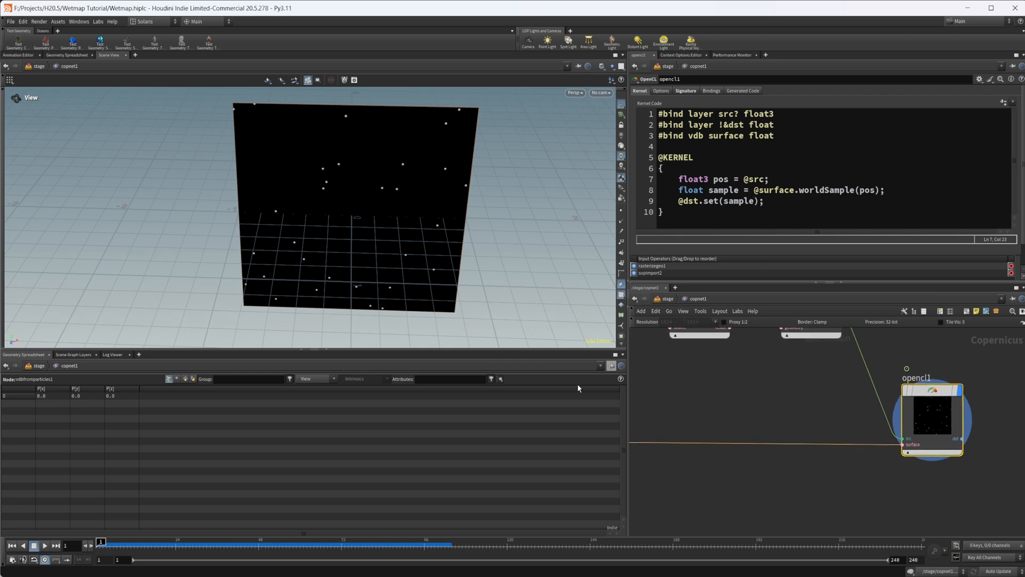
{"action": "left_click", "coordinate": [770, 179]}
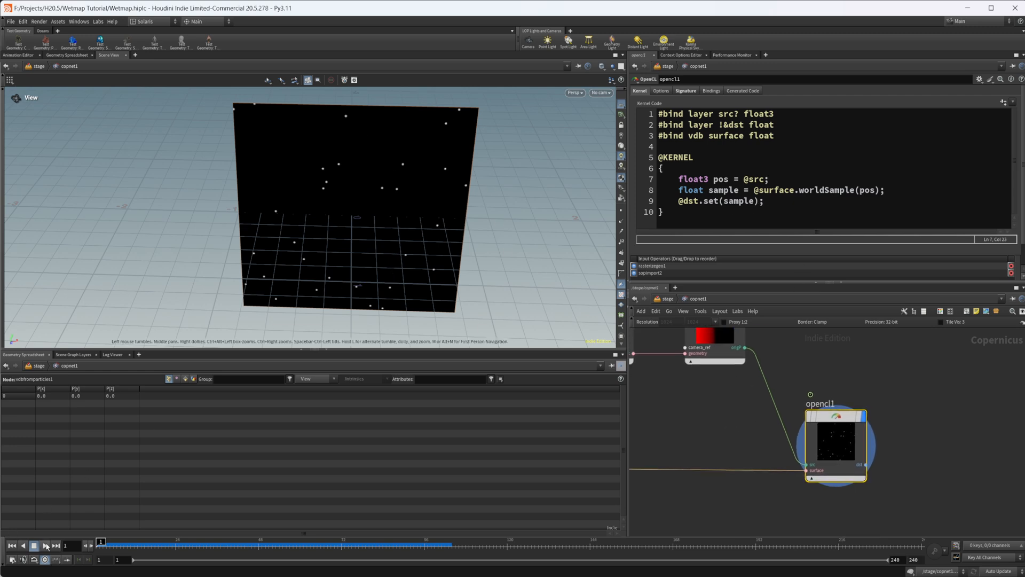
Play and scrub the timeline to check the white particle dots moving on the black map.
{"action": "left_click", "coordinate": [45, 545]}
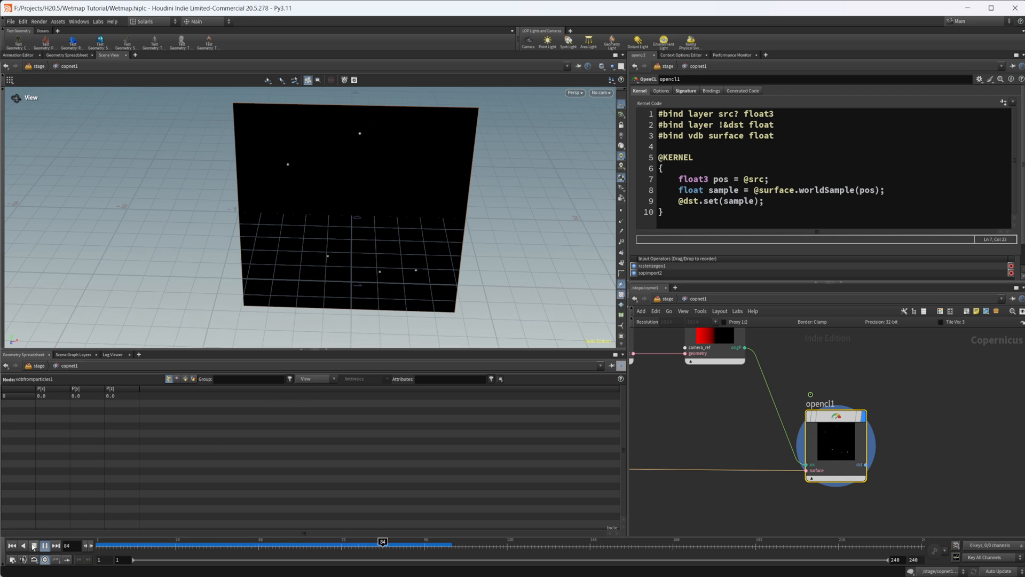
{"action": "left_click", "coordinate": [33, 545]}
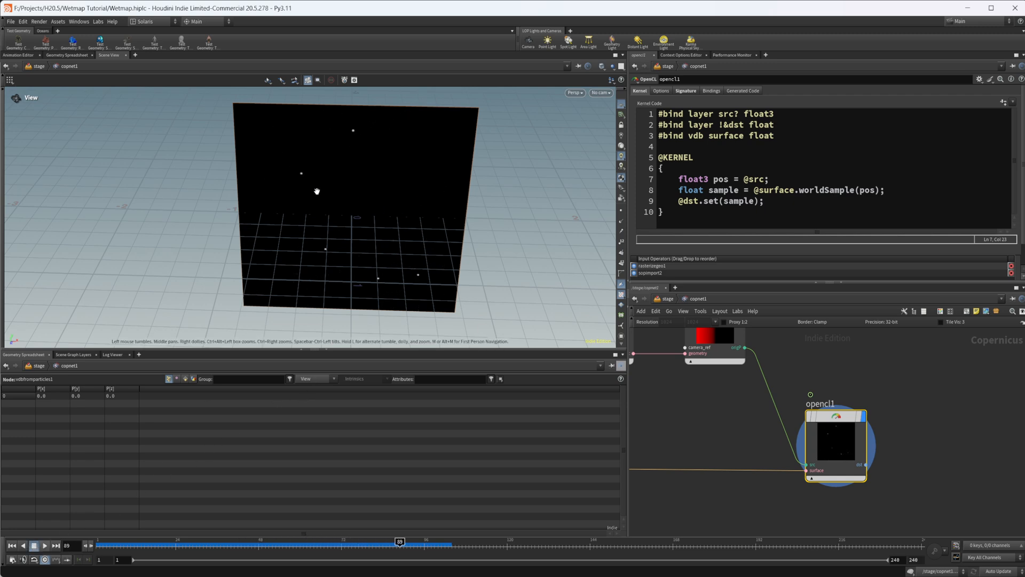
{"action": "mouse_move", "coordinate": [340, 245]}
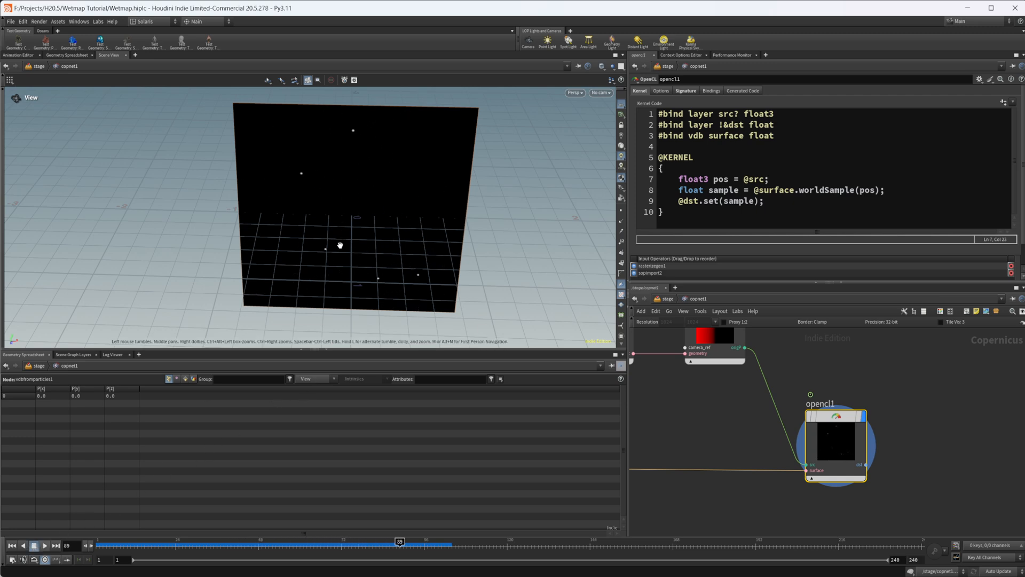
{"action": "left_click_drag", "start_coordinate": [400, 540], "coordinate": [116, 540]}
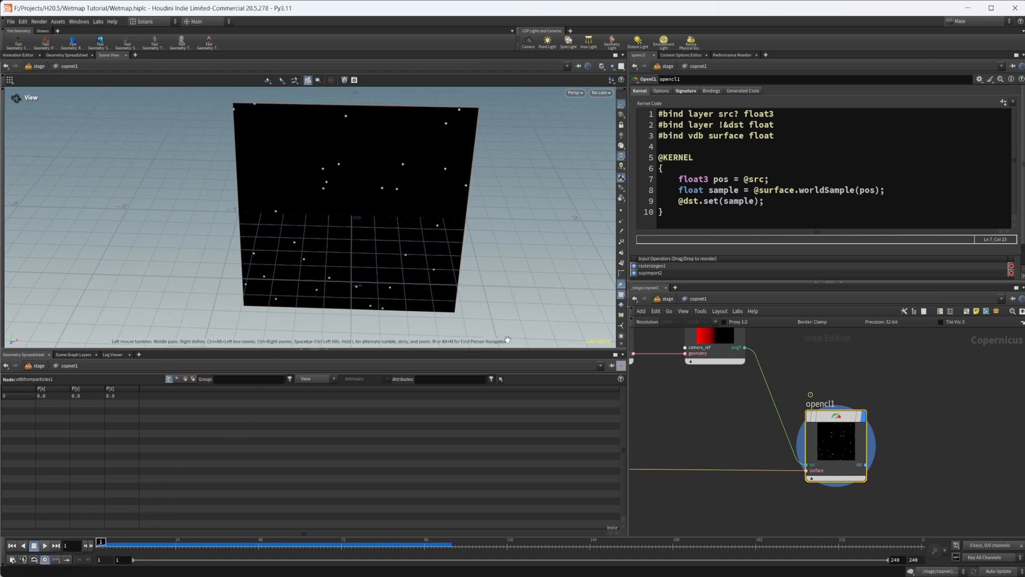
{"action": "mouse_move", "coordinate": [933, 447]}
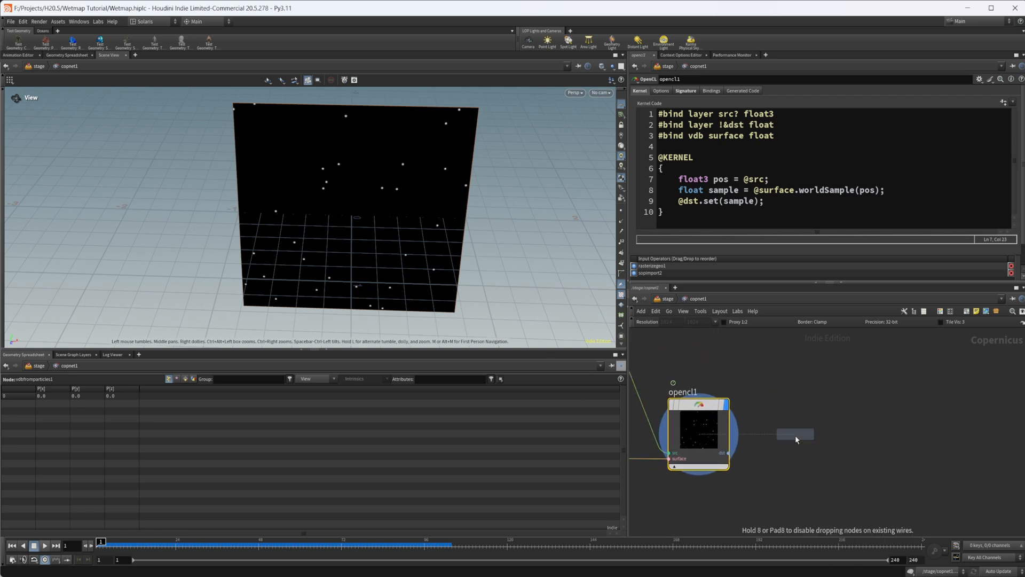
Add a Null node named OUT_Wetmap after the OpenCL node.
{"action": "left_click", "coordinate": [794, 434]}
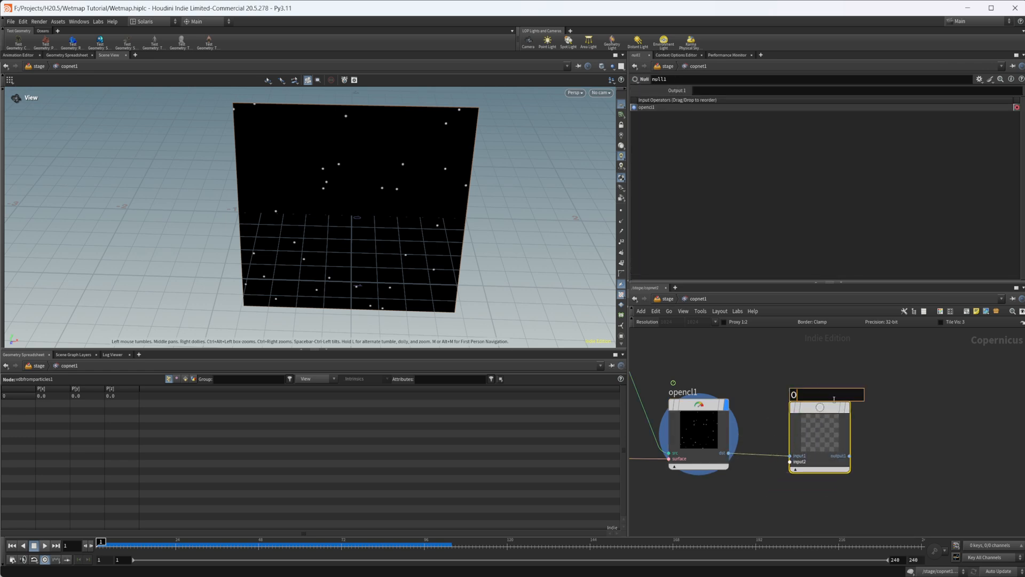
{"action": "type", "text": "UT_Wetmap"}
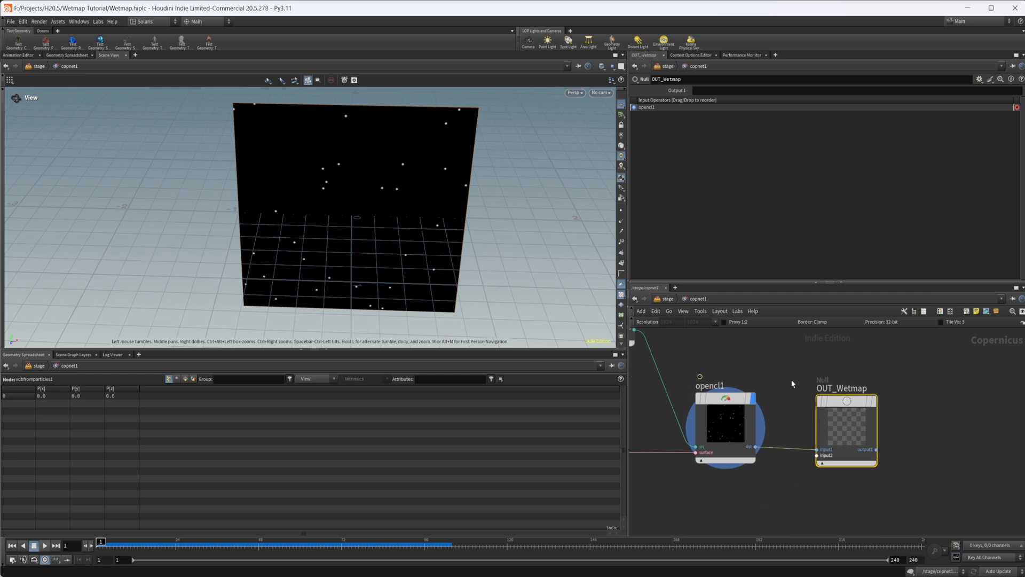
{"action": "mouse_move", "coordinate": [792, 395]}
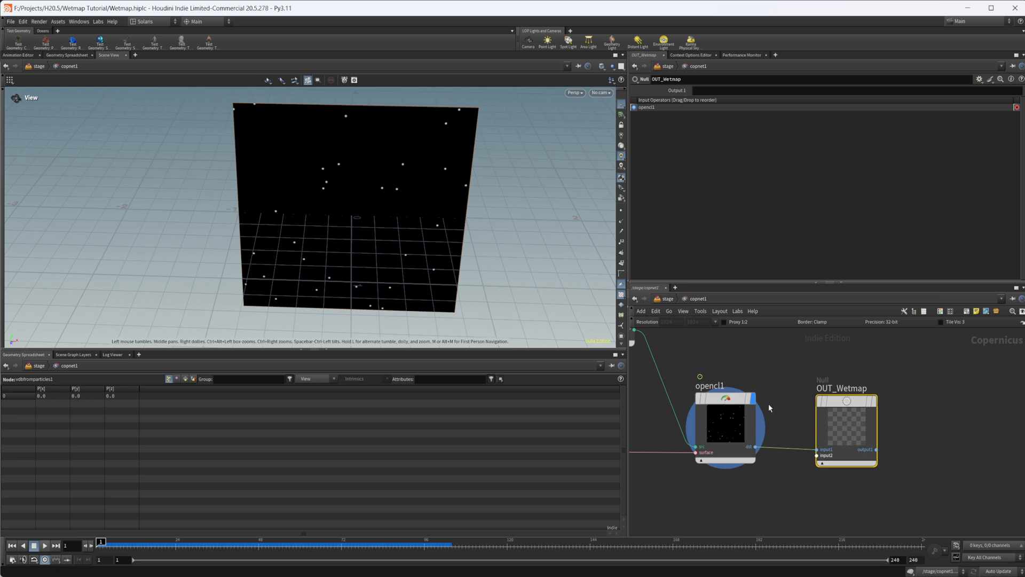
{"action": "mouse_move", "coordinate": [767, 418]}
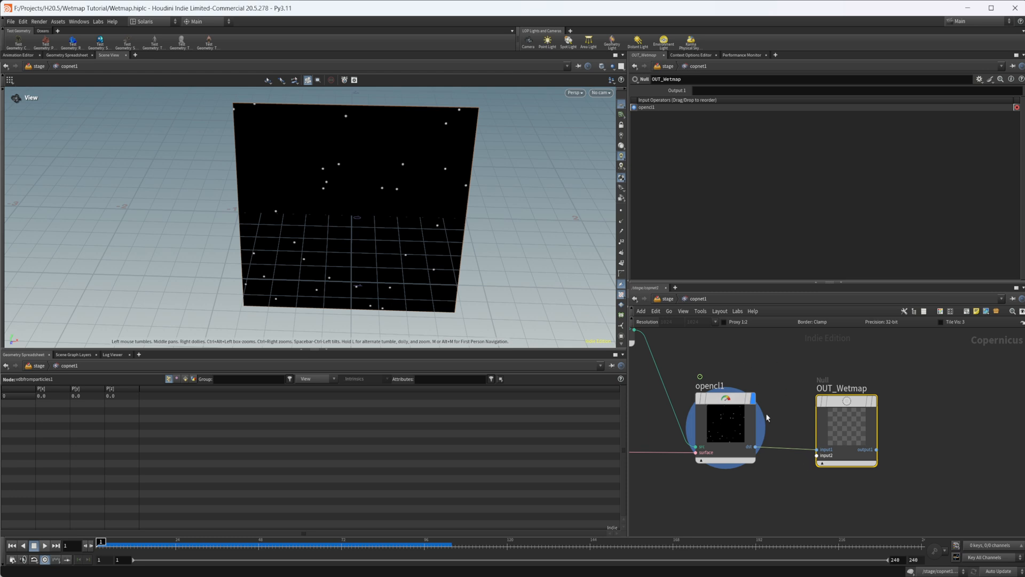
{"action": "mouse_move", "coordinate": [761, 504]}
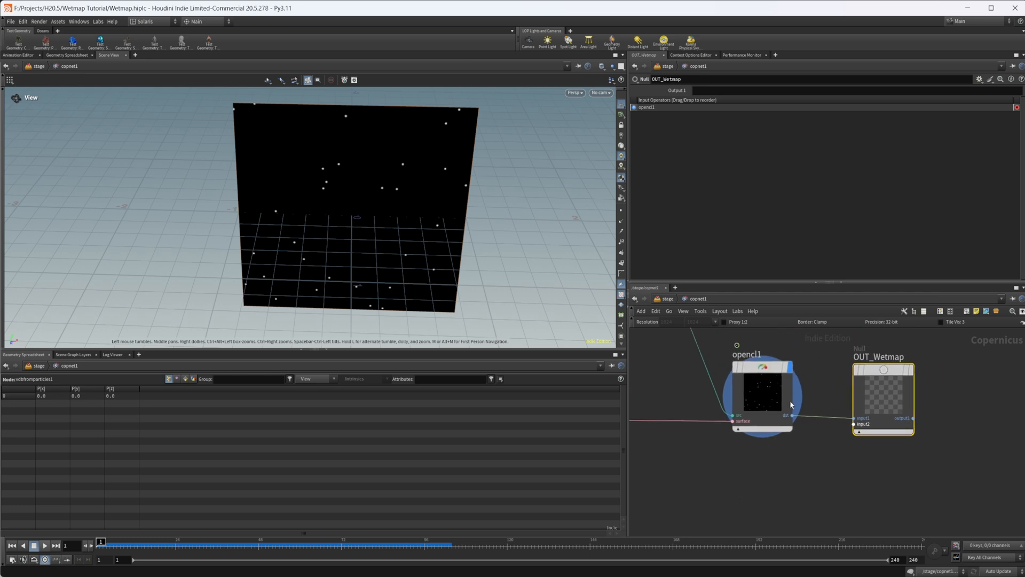
{"action": "mouse_move", "coordinate": [718, 495]}
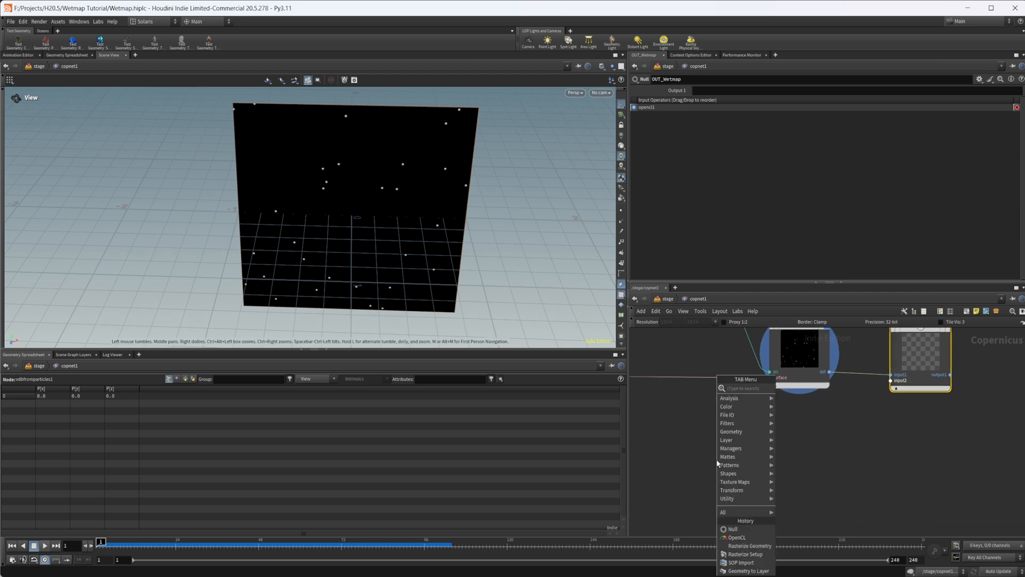
Make copnet1 use the external COP /stage/copnet1/OUT_Wetmap and start adding a solver.
{"action": "left_click", "coordinate": [740, 563]}
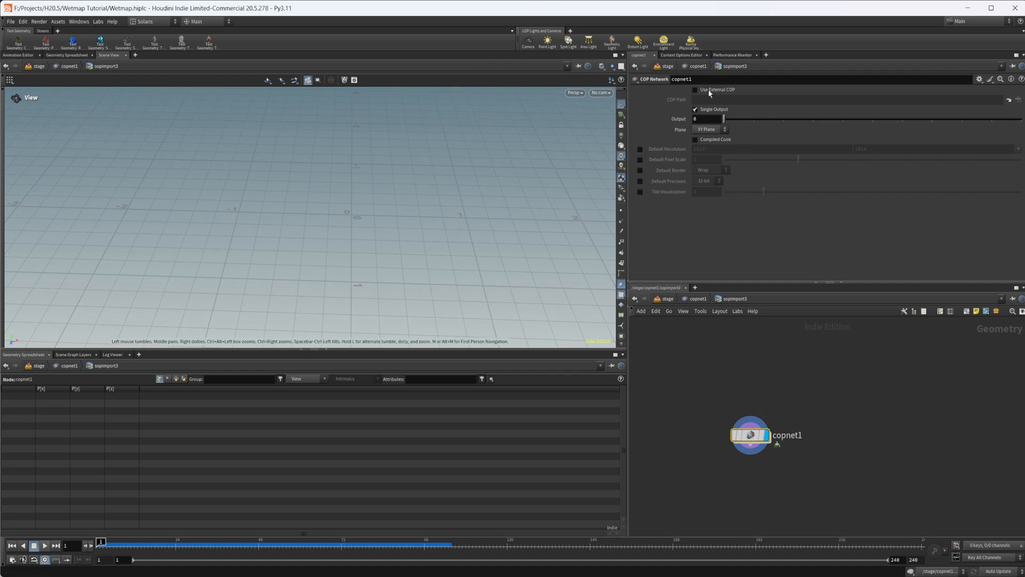
{"action": "left_click", "coordinate": [695, 90]}
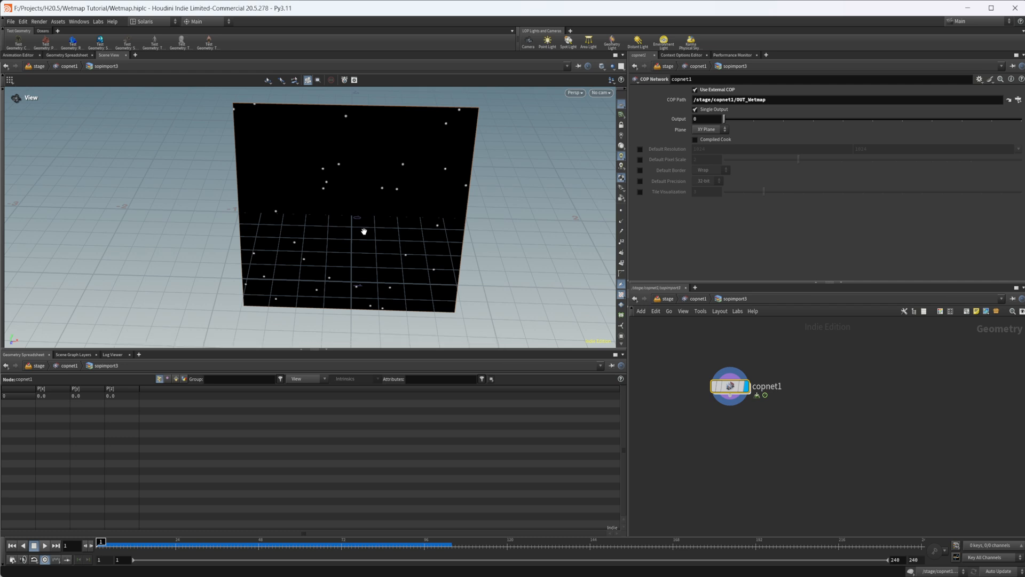
{"action": "mouse_move", "coordinate": [397, 206]}
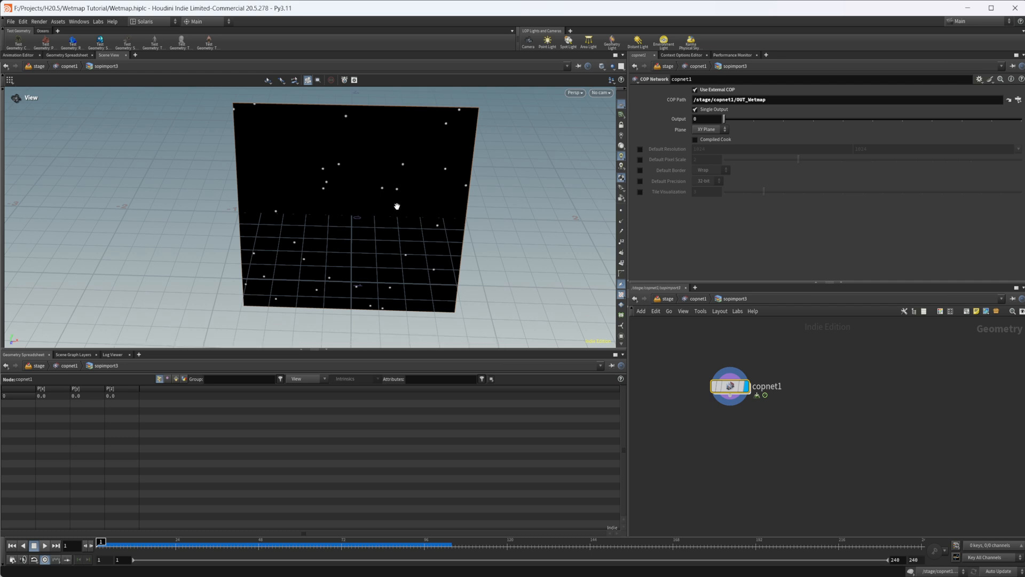
{"action": "mouse_move", "coordinate": [703, 410]}
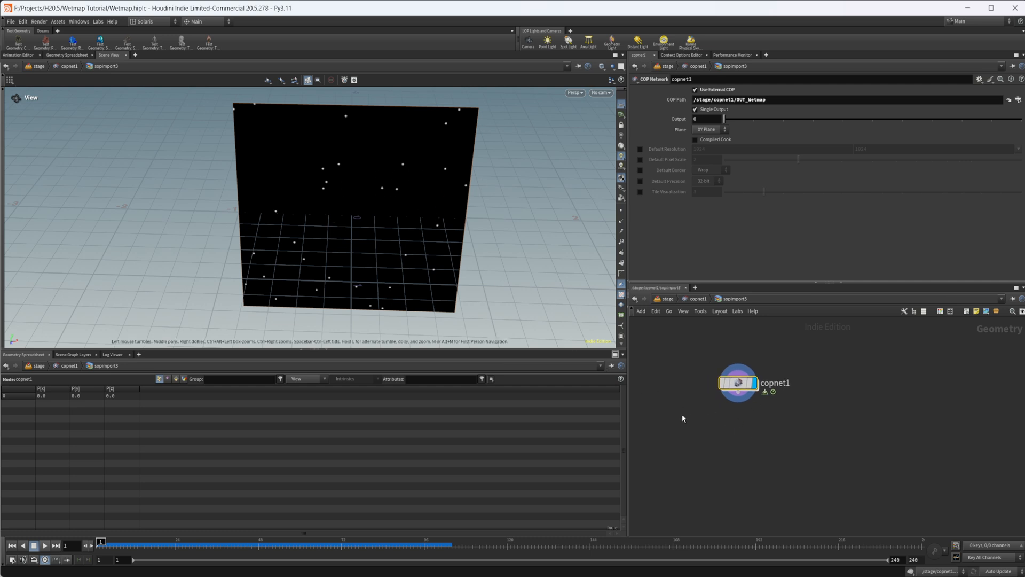
{"action": "key", "text": "tab"}
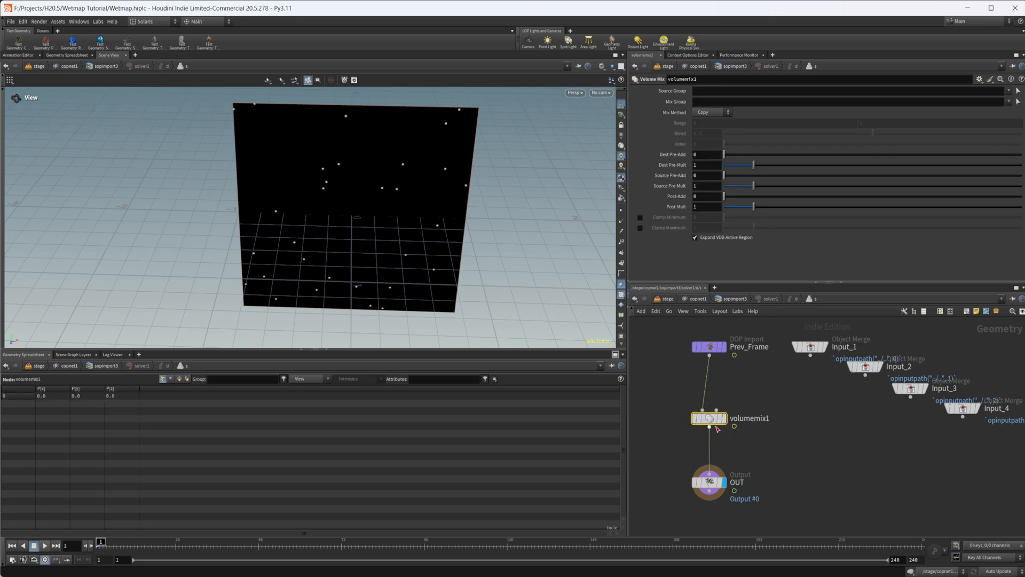
{"action": "mouse_move", "coordinate": [811, 351]}
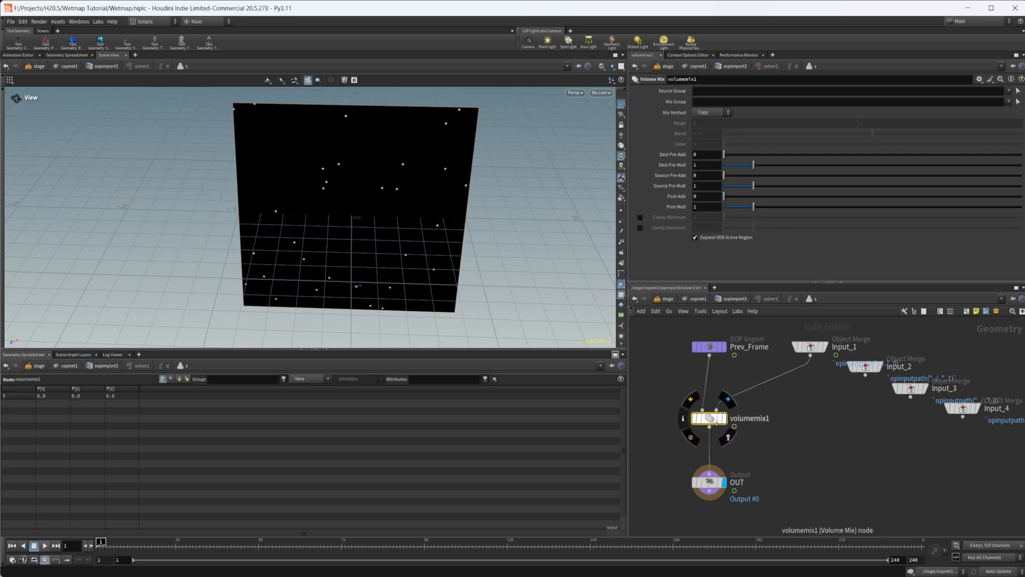
Choose the Volume Mix method combining Prev_Frame with Input_1 and test on the timeline.
{"action": "left_click", "coordinate": [712, 112]}
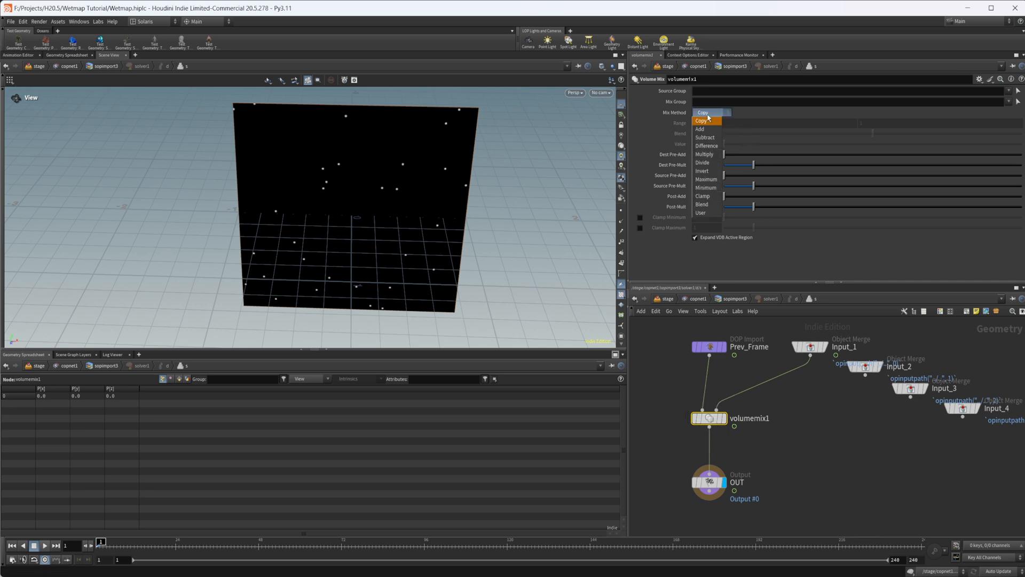
{"action": "left_click", "coordinate": [700, 129]}
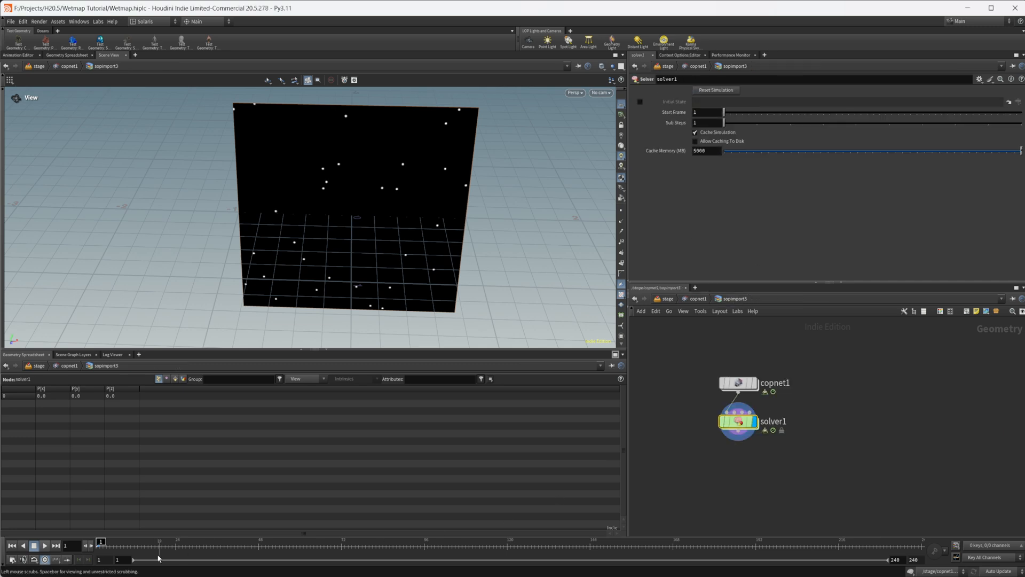
{"action": "left_click", "coordinate": [45, 546]}
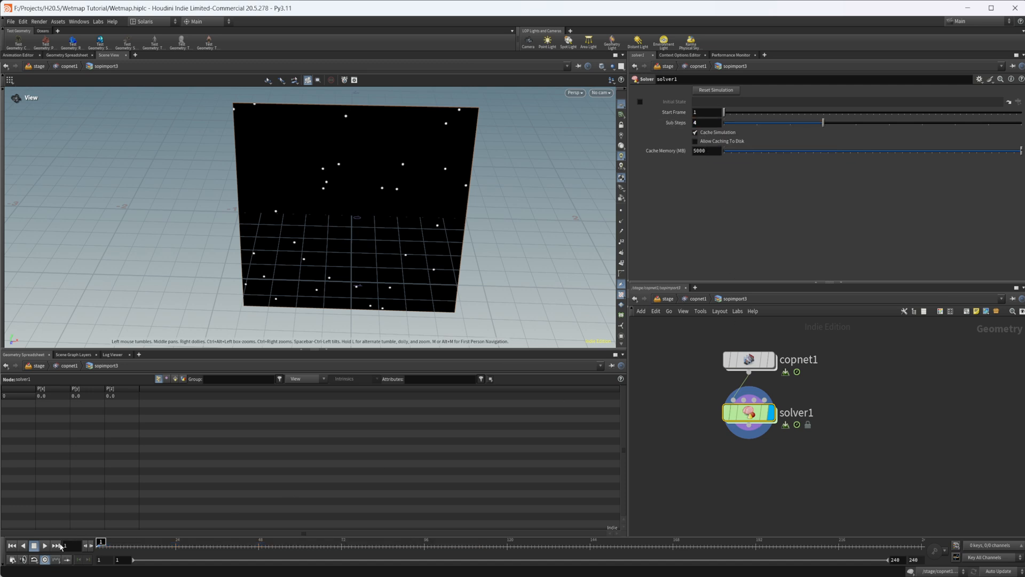
Play the timeline to check the solver with 4 sub steps.
{"action": "left_click", "coordinate": [44, 546]}
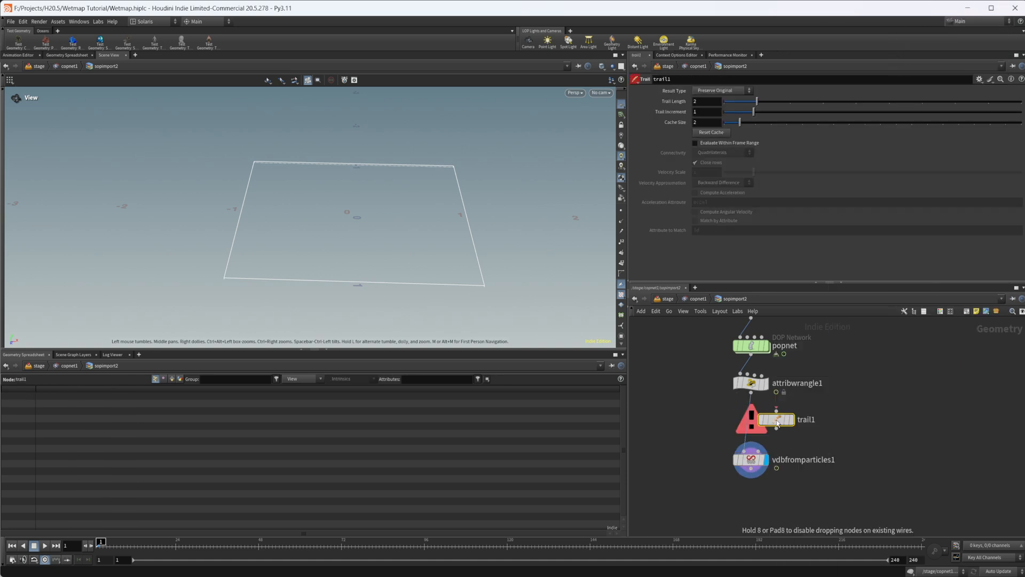
Insert a Trail node before vdbfromparticles1 with trail length 100 and increment about 0.67.
{"action": "left_click", "coordinate": [750, 383]}
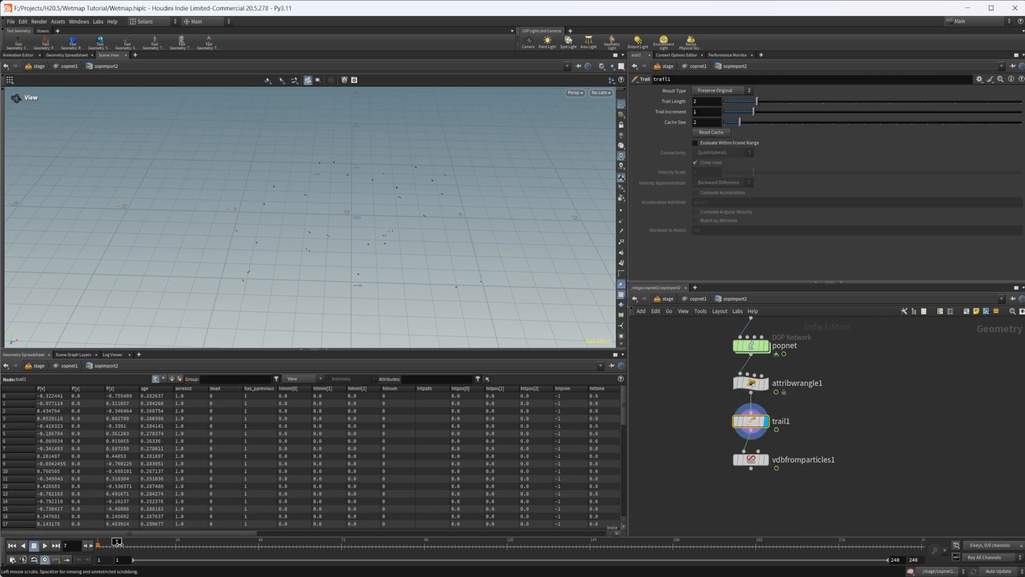
{"action": "left_click_drag", "start_coordinate": [116, 545], "coordinate": [155, 545]}
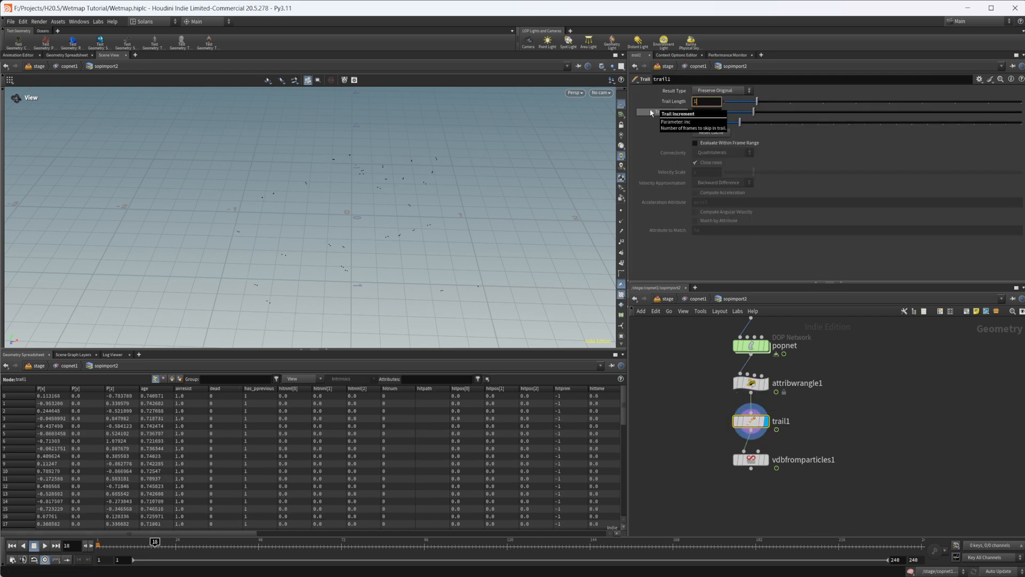
{"action": "type", "text": "100"}
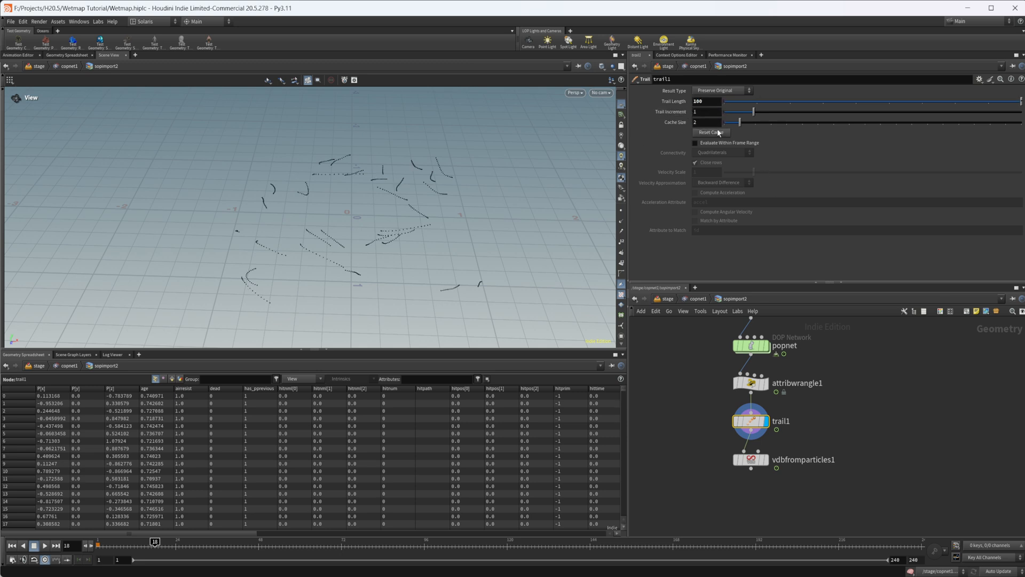
{"action": "left_click_drag", "start_coordinate": [752, 111], "coordinate": [739, 111]}
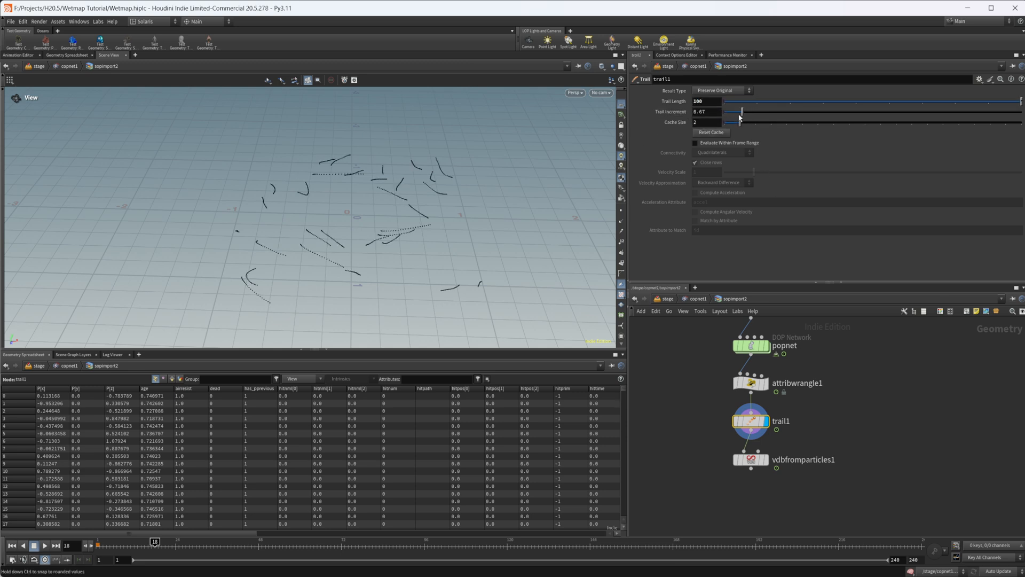
{"action": "left_click_drag", "start_coordinate": [739, 118], "coordinate": [709, 117]}
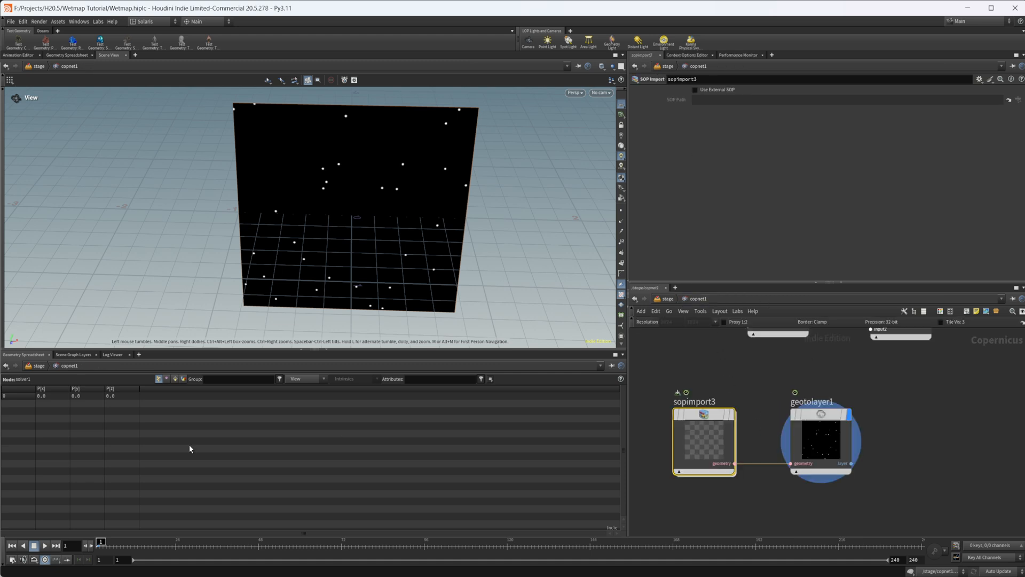
Point sopimport3 at external SOP solver1 so the wet map shows white trail streaks.
{"action": "left_click", "coordinate": [45, 546]}
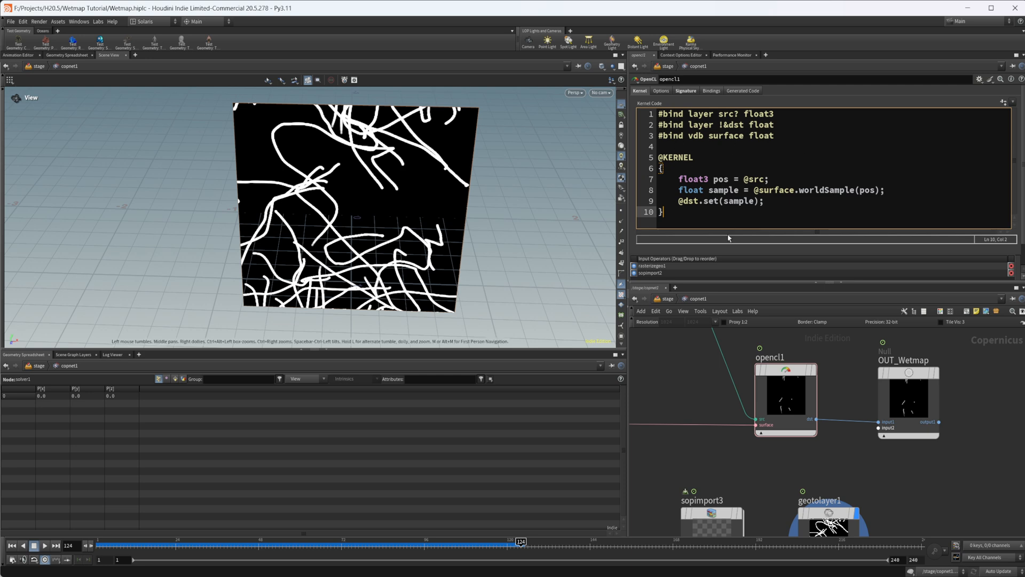
{"action": "mouse_move", "coordinate": [462, 208]}
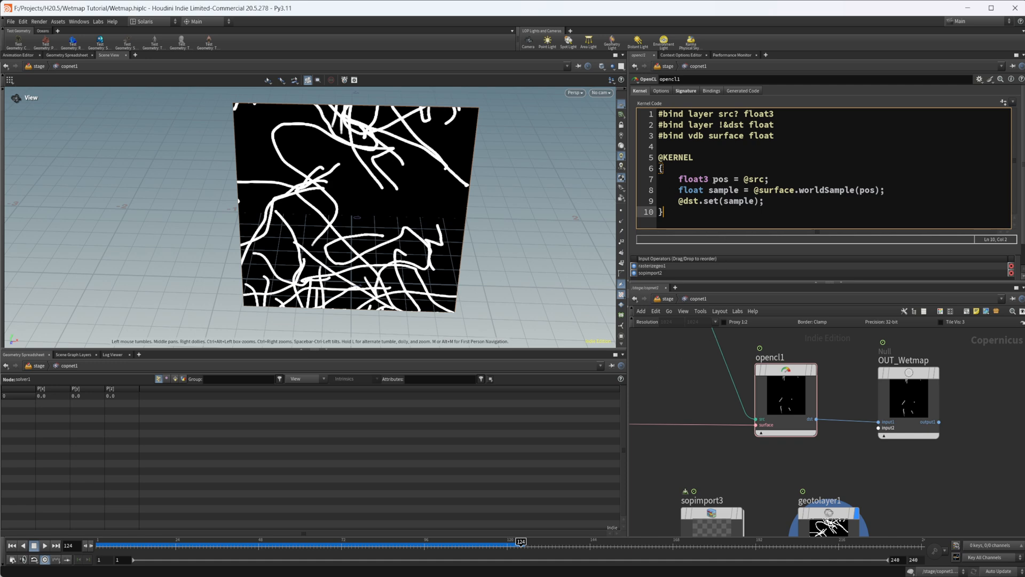
{"action": "mouse_move", "coordinate": [705, 443]}
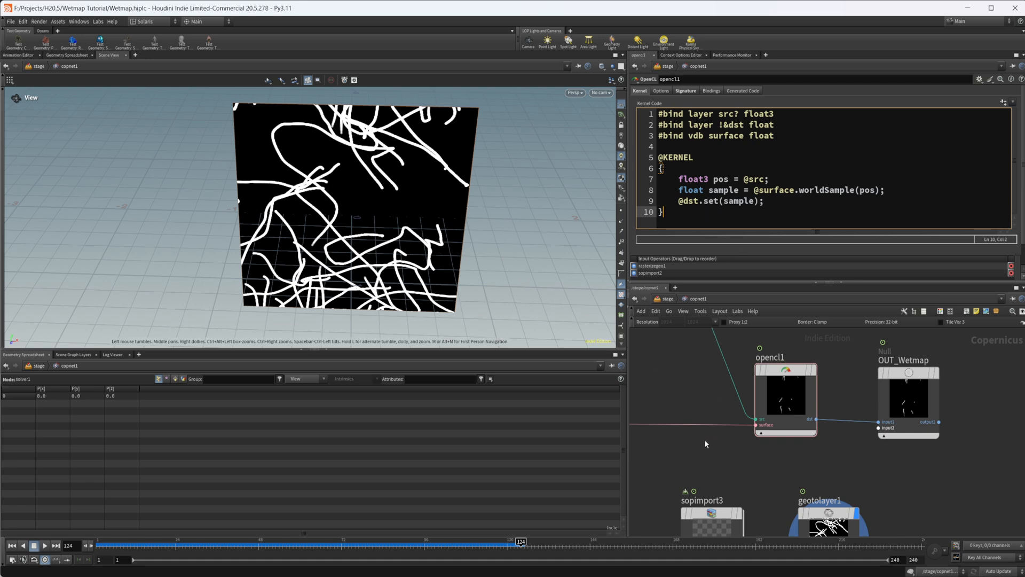
{"action": "left_click", "coordinate": [696, 158]}
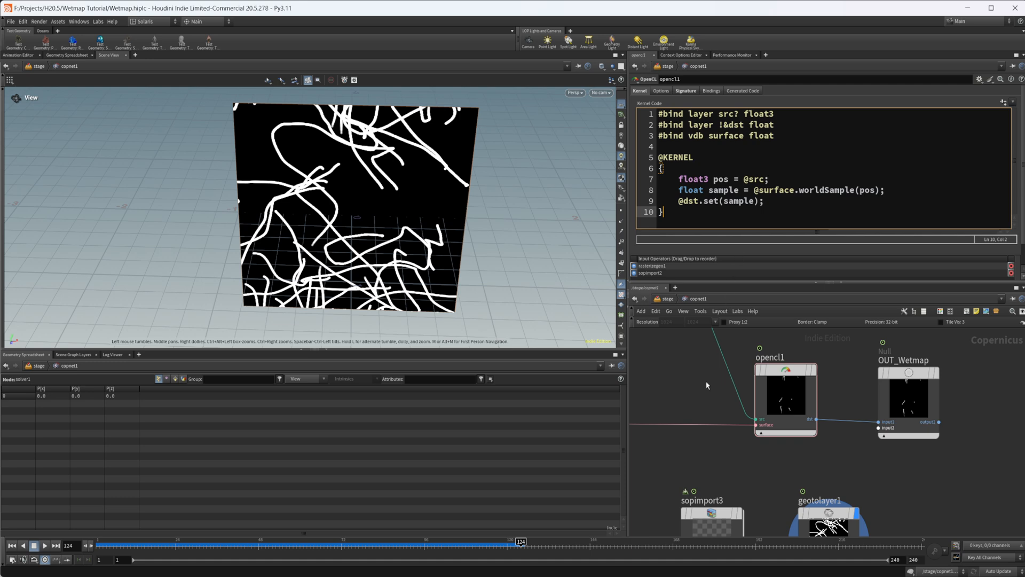
{"action": "mouse_move", "coordinate": [731, 347]}
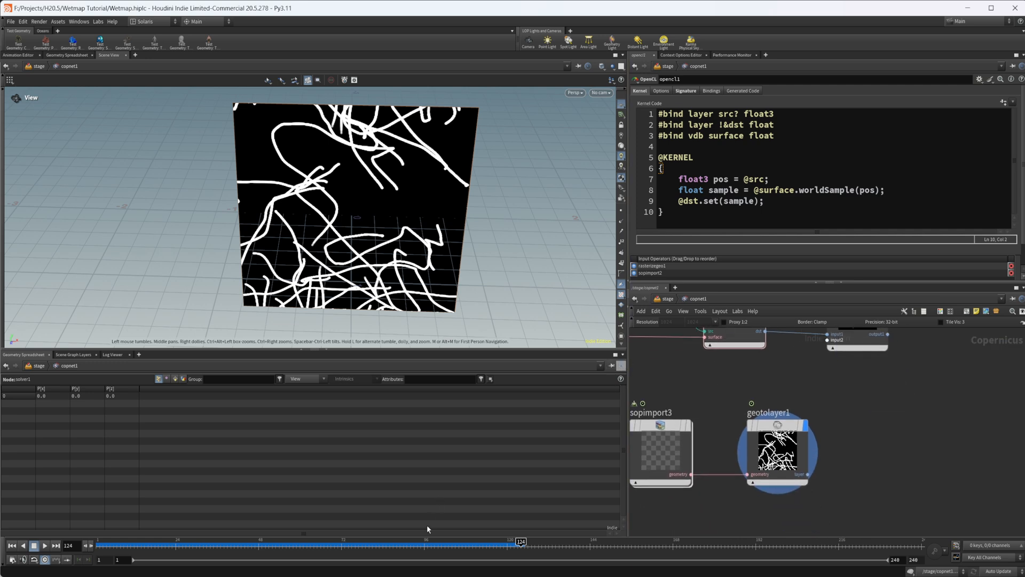
{"action": "left_click_drag", "start_coordinate": [520, 542], "coordinate": [362, 542]}
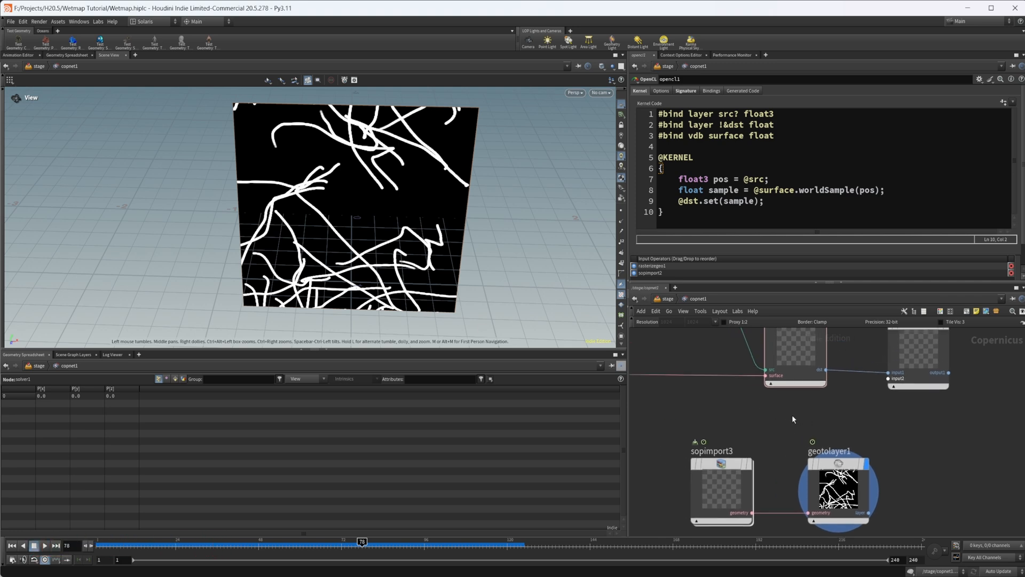
{"action": "mouse_move", "coordinate": [787, 419]}
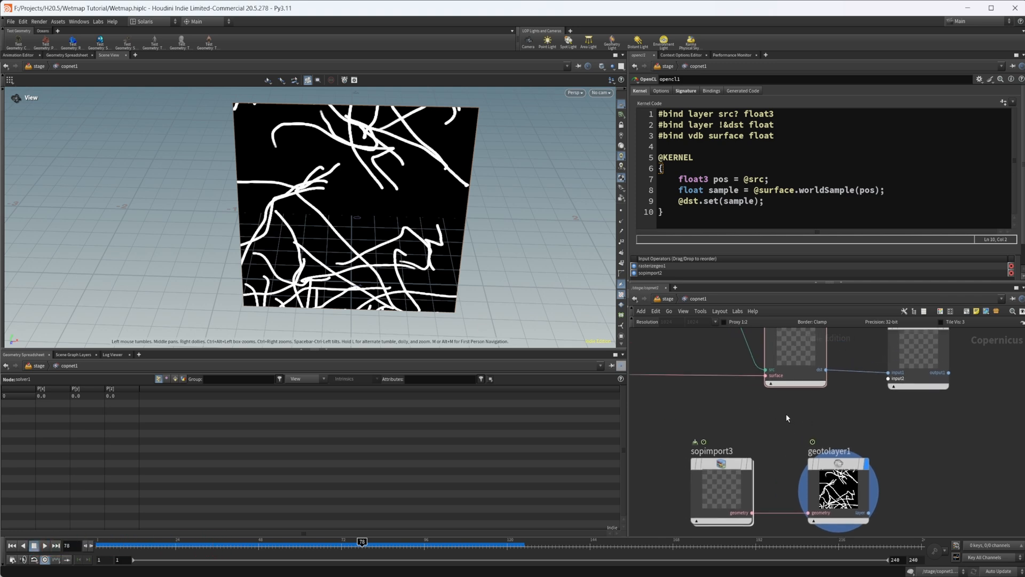